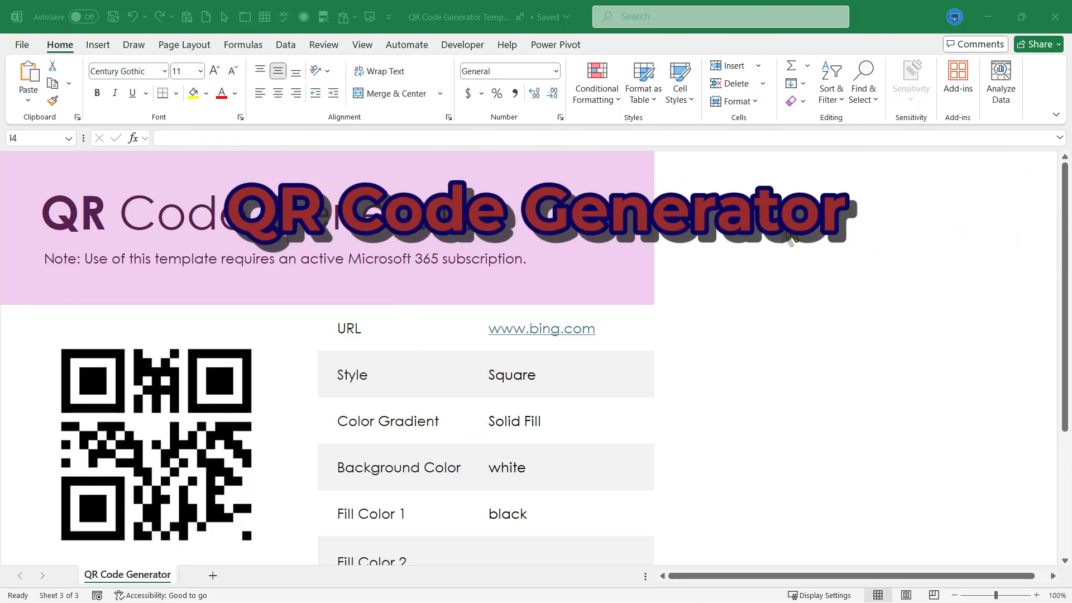
{"action": "mouse_move", "coordinate": [895, 258]}
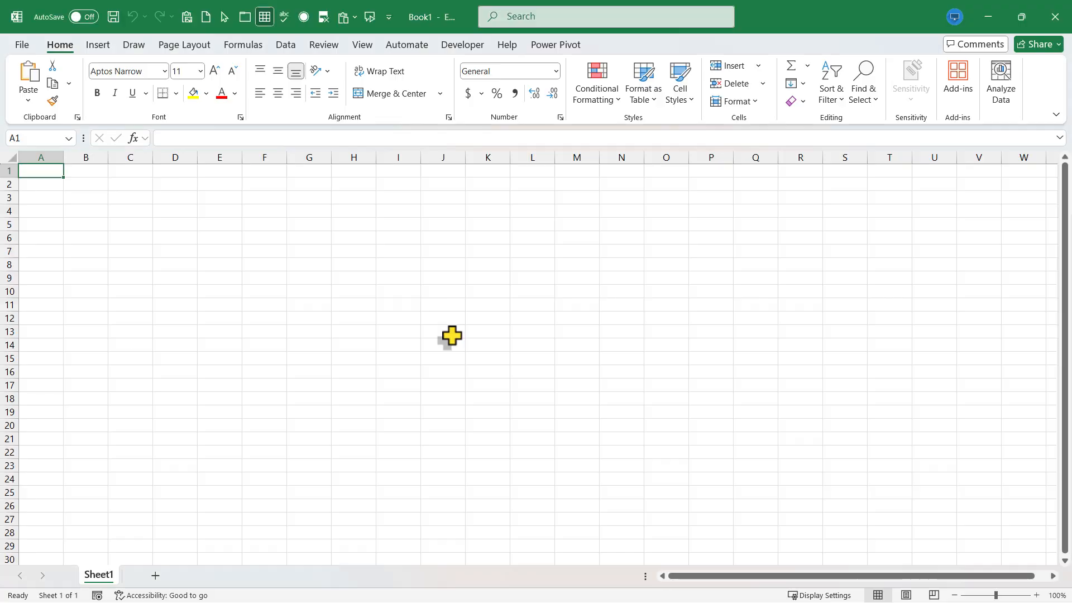
{"action": "mouse_move", "coordinate": [52, 88]}
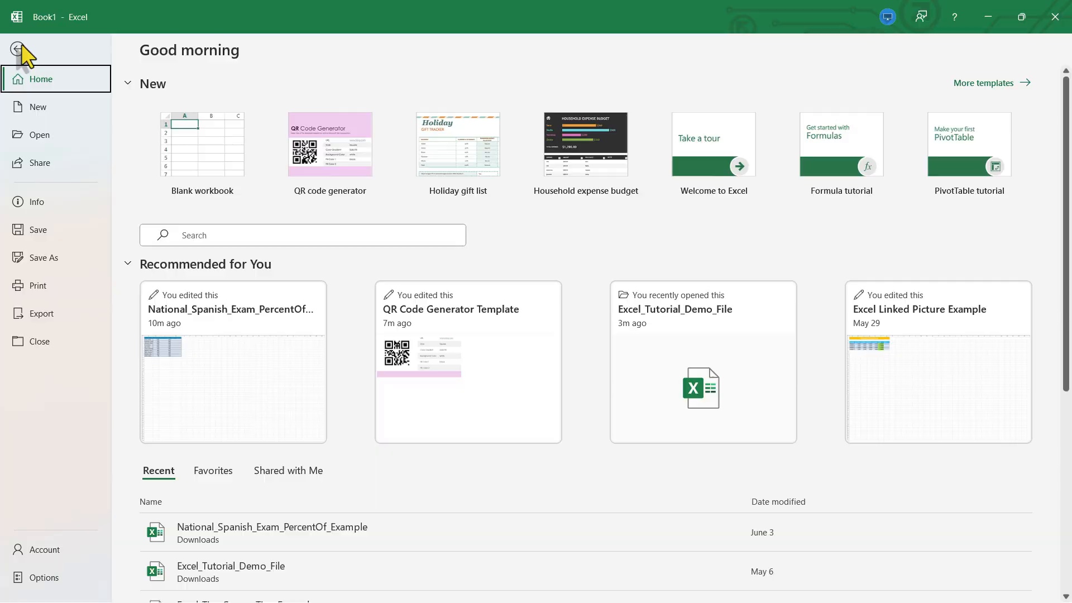
Return to the workbook, then bring back the start screen listing new-workbook templates.
{"action": "left_click", "coordinate": [19, 49]}
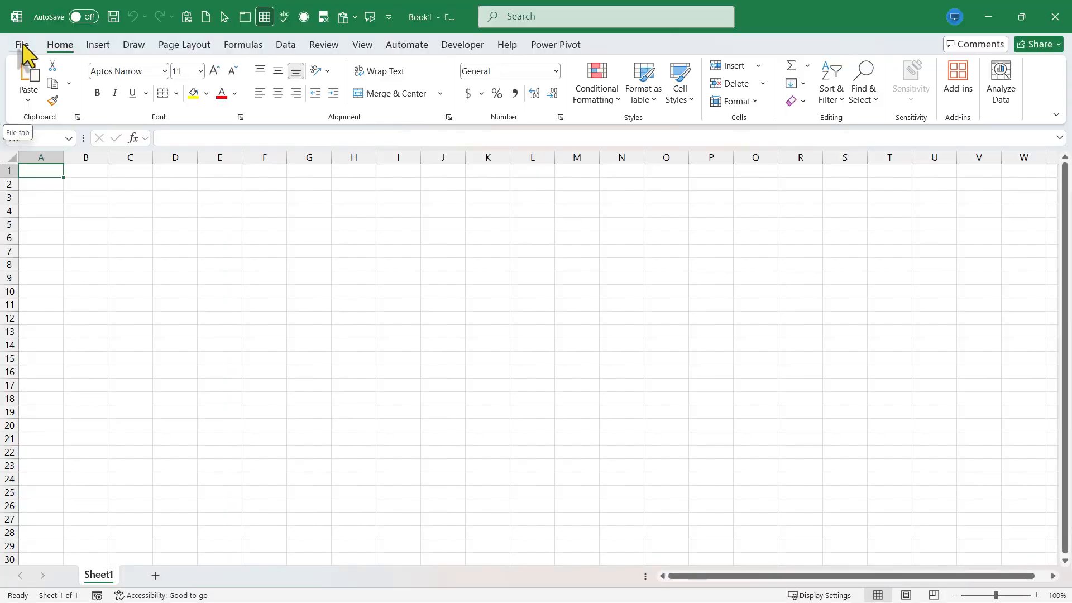
{"action": "left_click", "coordinate": [22, 43]}
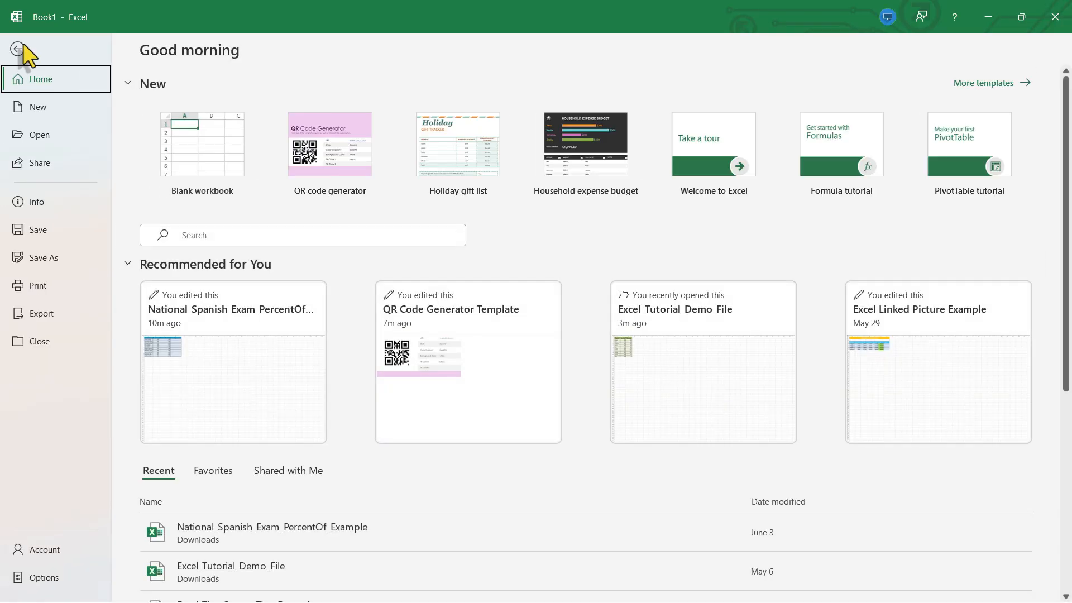
{"action": "mouse_move", "coordinate": [329, 150]}
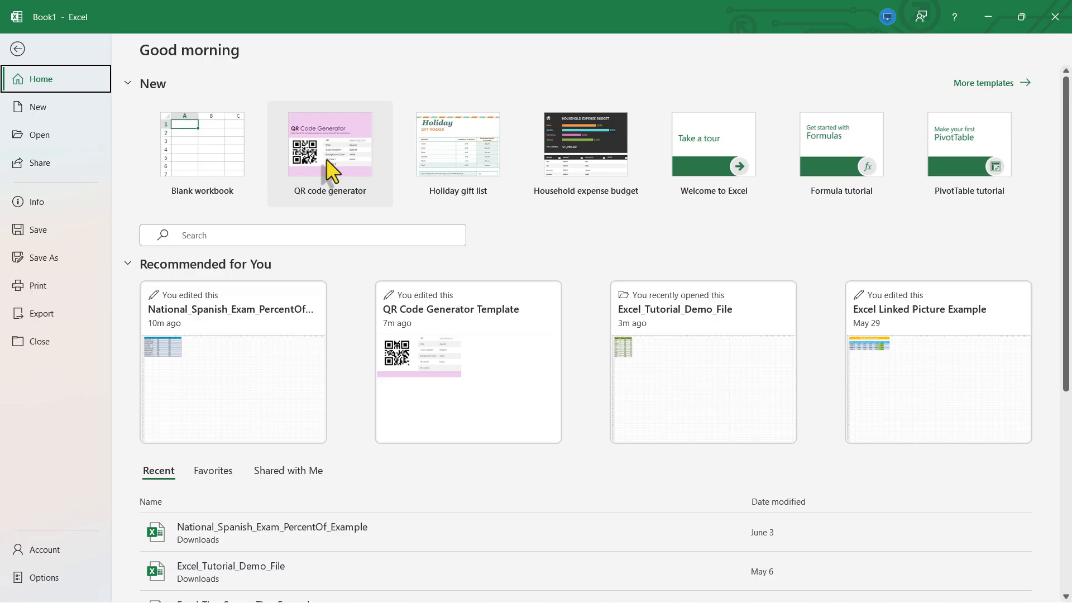
{"action": "mouse_move", "coordinate": [352, 212]}
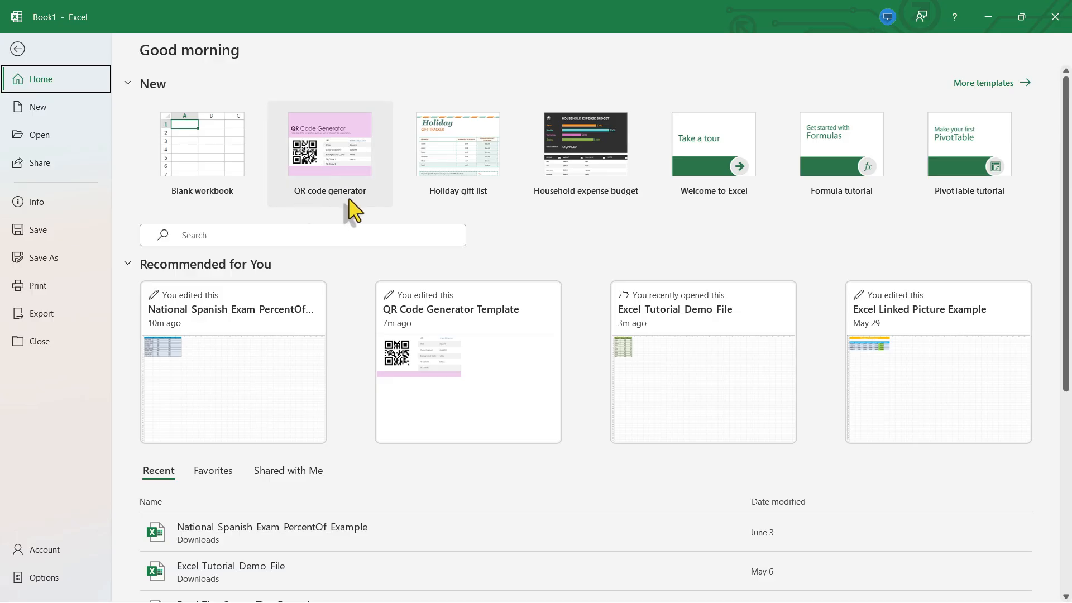
{"action": "mouse_move", "coordinate": [331, 164]}
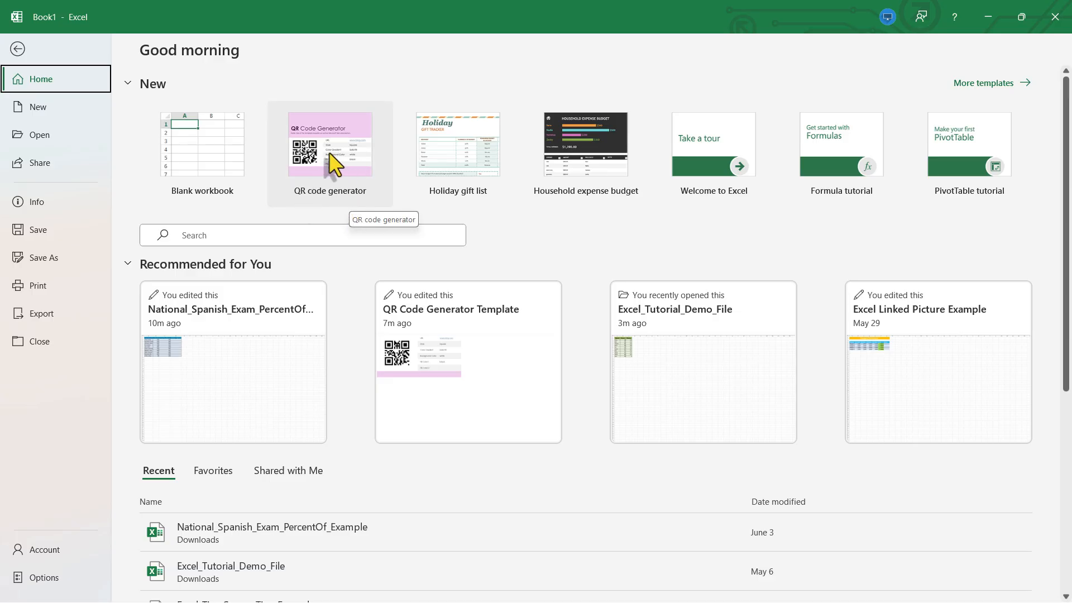
{"action": "mouse_move", "coordinate": [653, 161]}
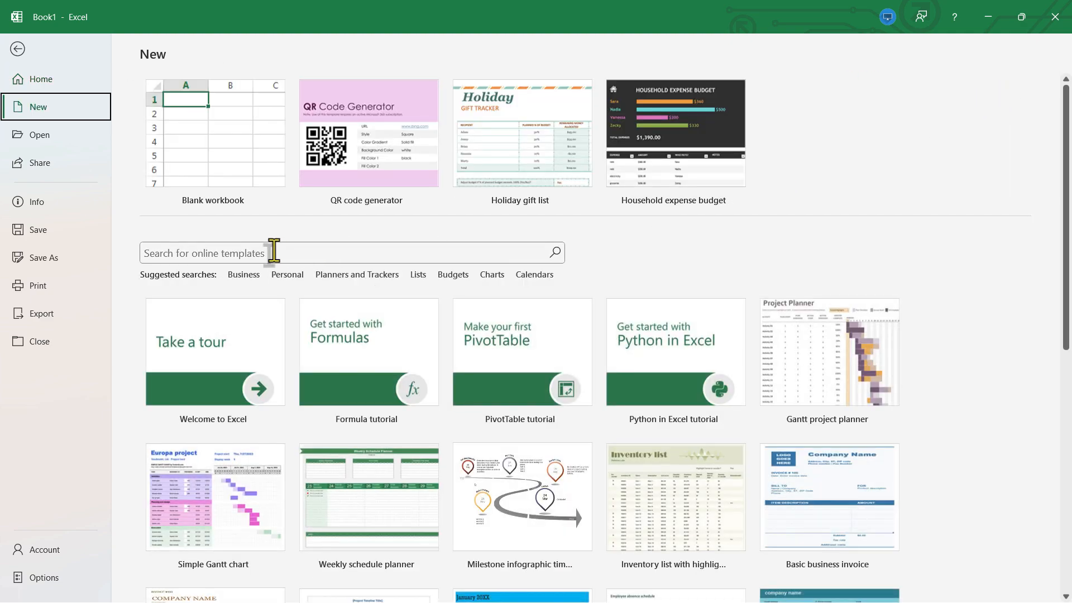
Search the online templates for 'qr code' to find the QR code generator.
{"action": "type", "text": "qr code"}
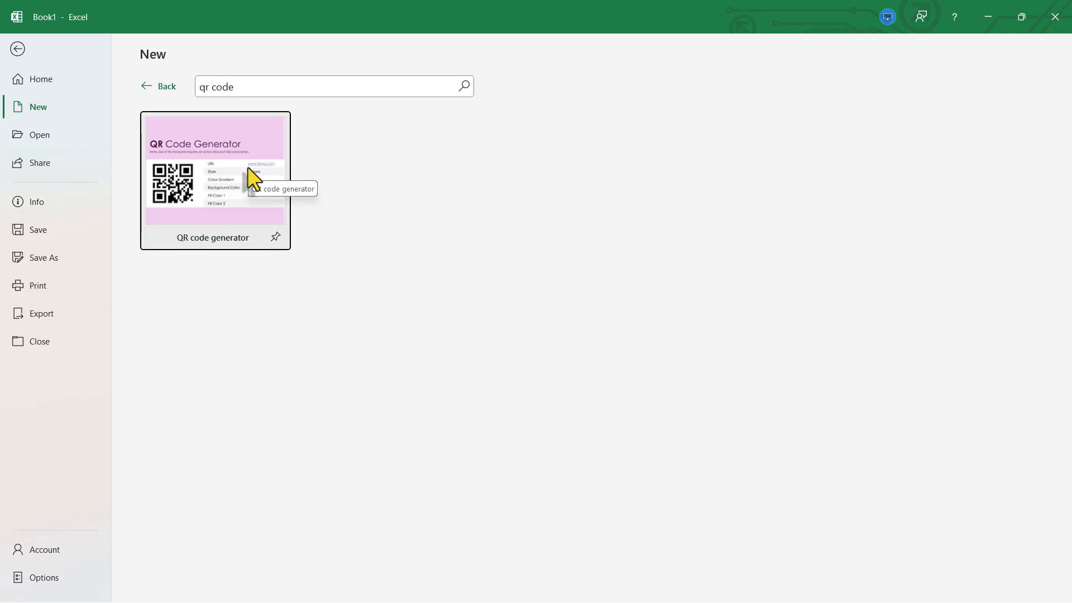
{"action": "mouse_move", "coordinate": [356, 217]}
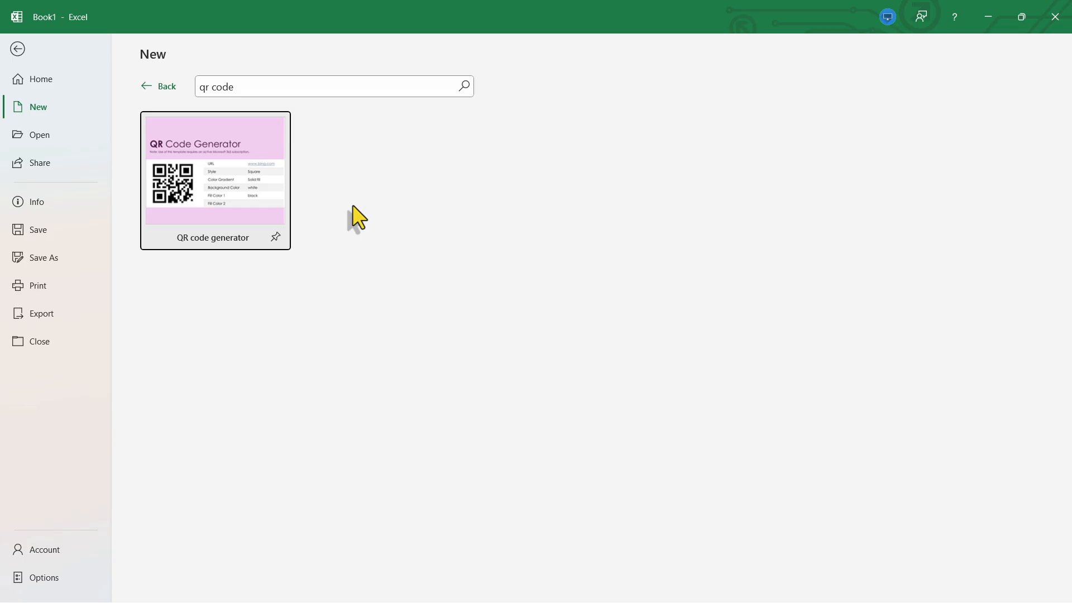
{"action": "mouse_move", "coordinate": [313, 227]}
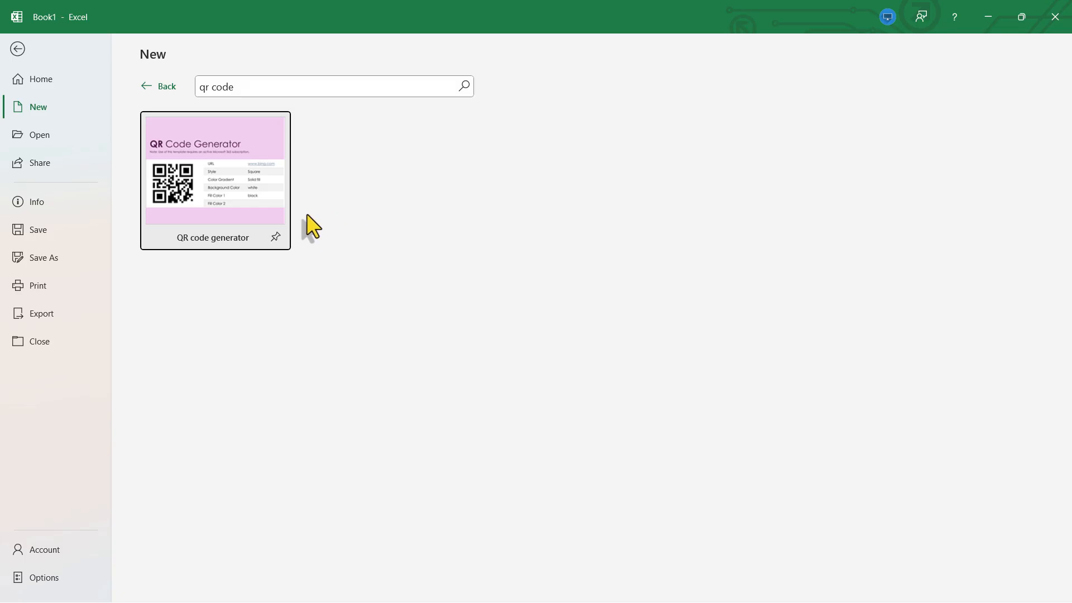
{"action": "mouse_move", "coordinate": [248, 214]}
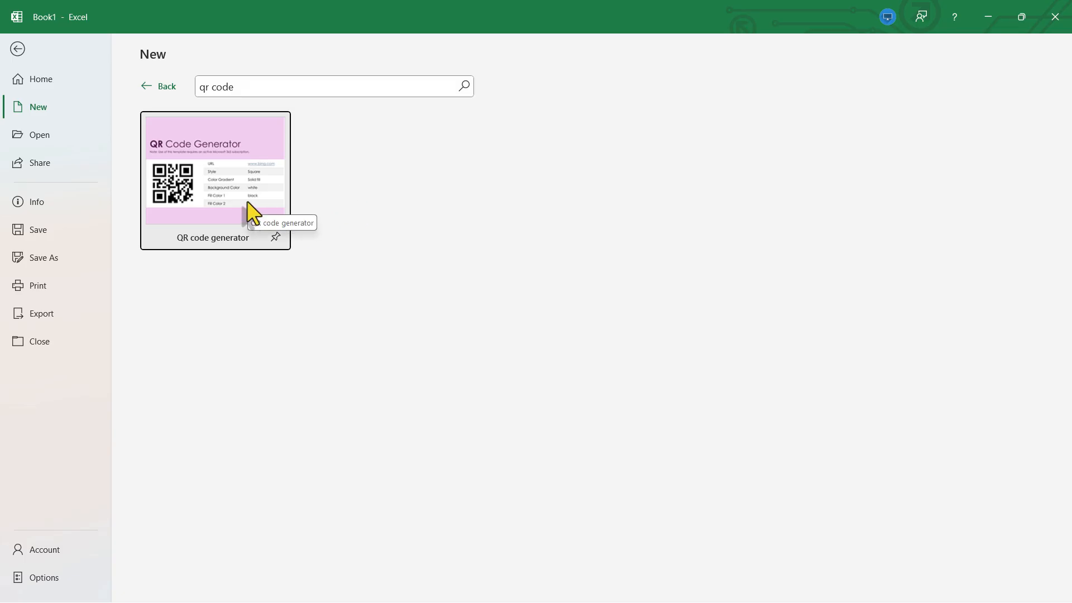
{"action": "mouse_move", "coordinate": [239, 198]}
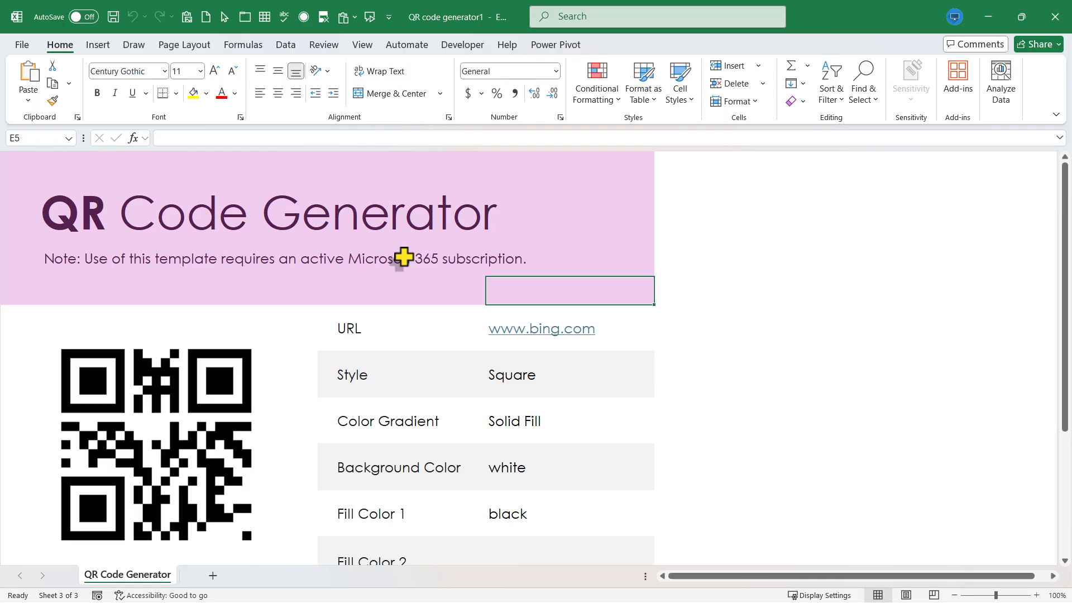
Replace the bing.com URL in cell E6 with the pasted YouTube channel link.
{"action": "left_click", "coordinate": [540, 328]}
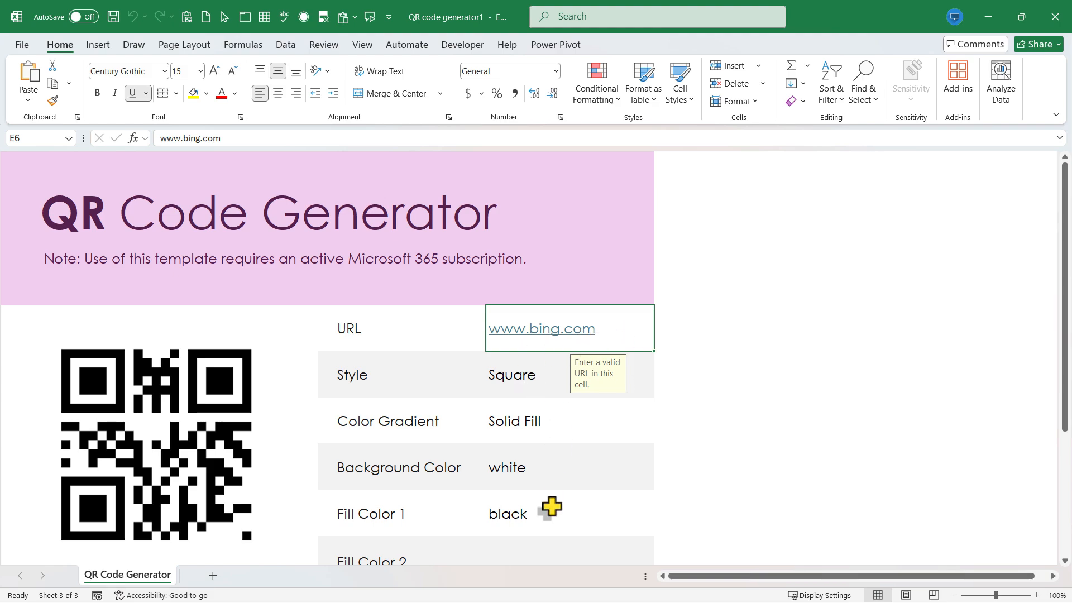
{"action": "mouse_move", "coordinate": [202, 406]}
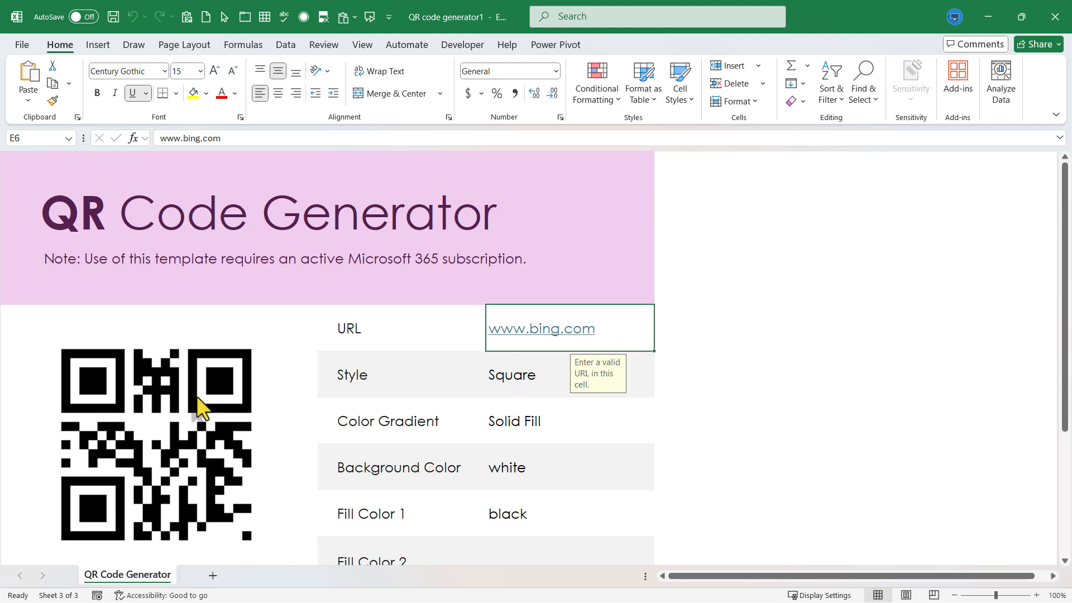
{"action": "mouse_move", "coordinate": [570, 342]}
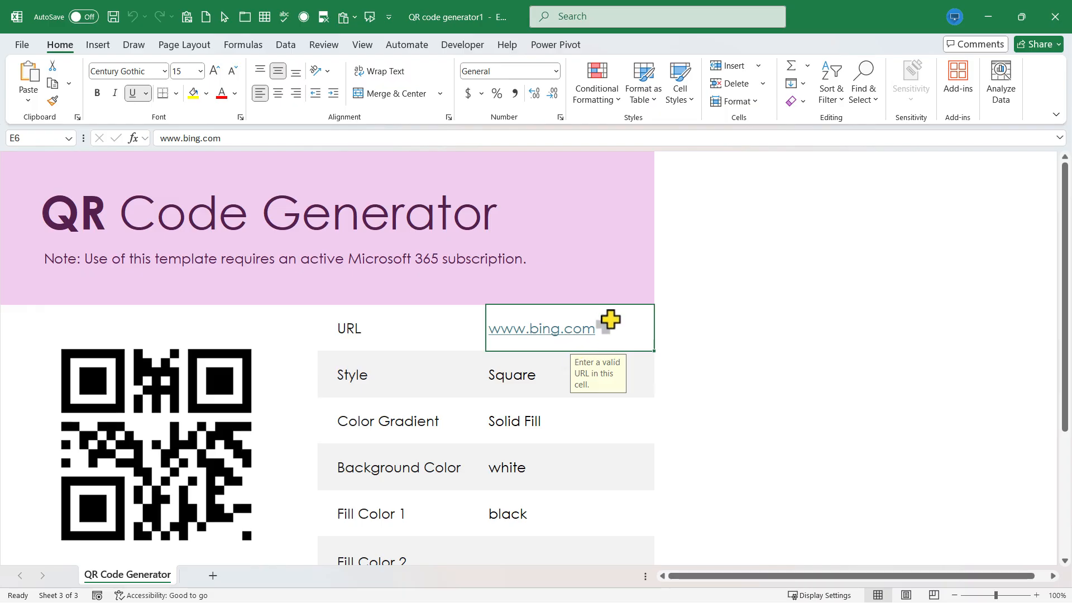
{"action": "key", "text": "ctrl+v"}
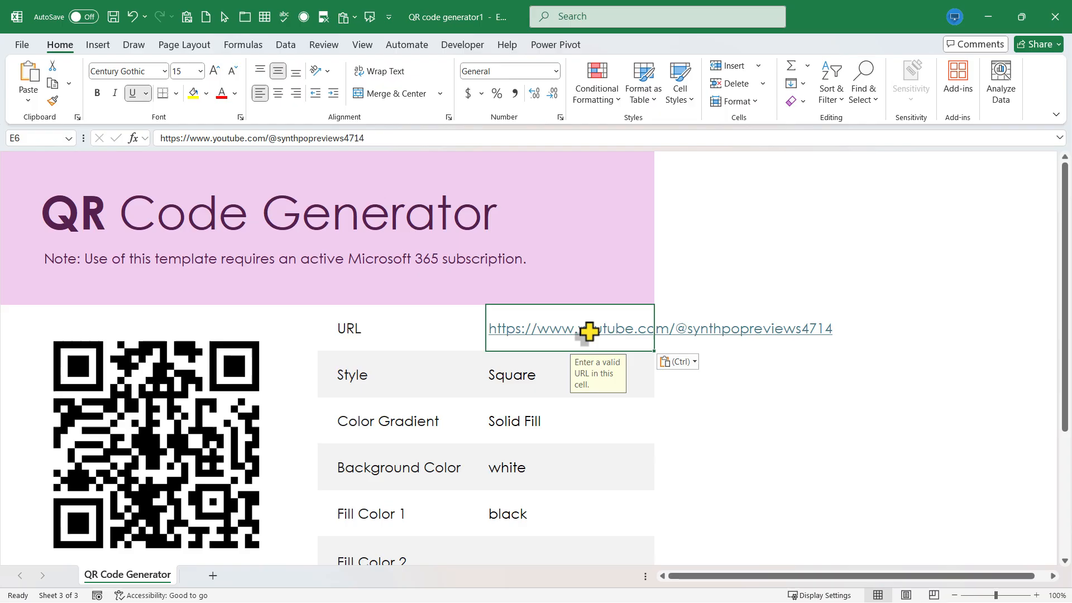
{"action": "mouse_move", "coordinate": [615, 332]}
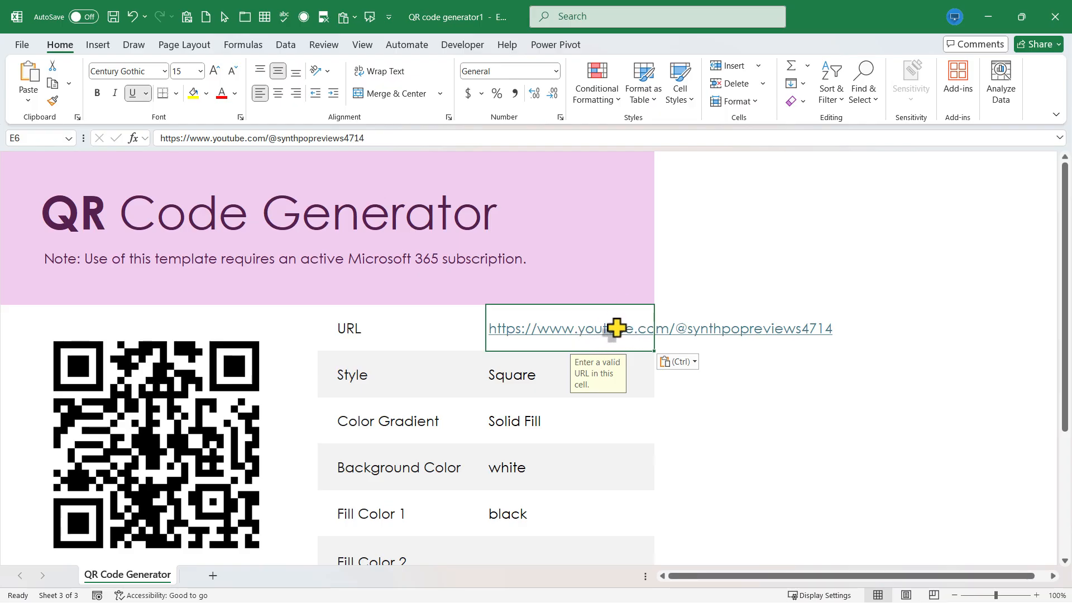
{"action": "left_click", "coordinate": [567, 374]}
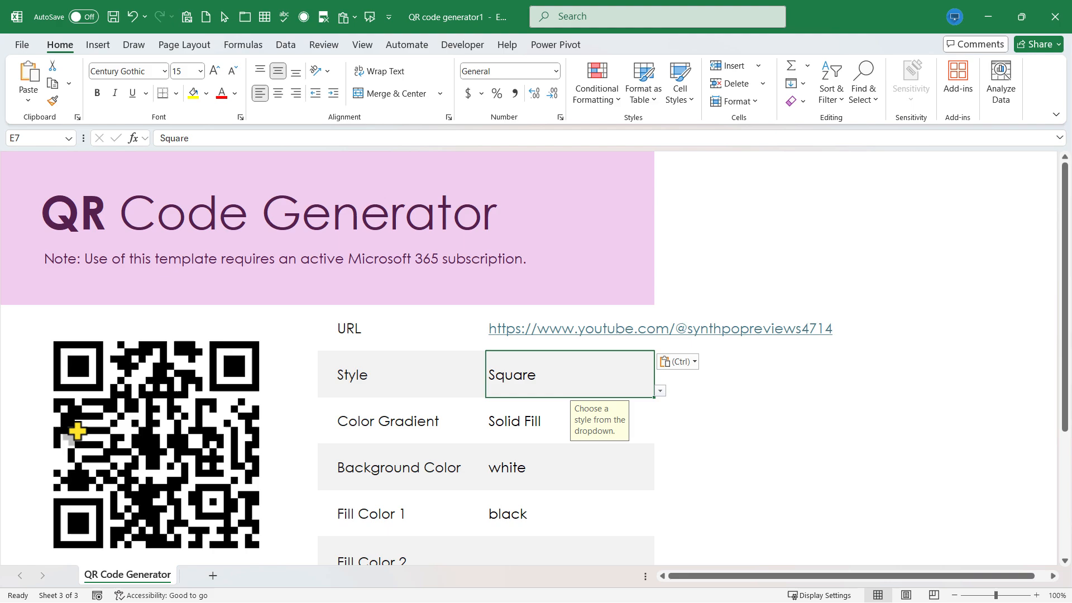
{"action": "mouse_move", "coordinate": [668, 405]}
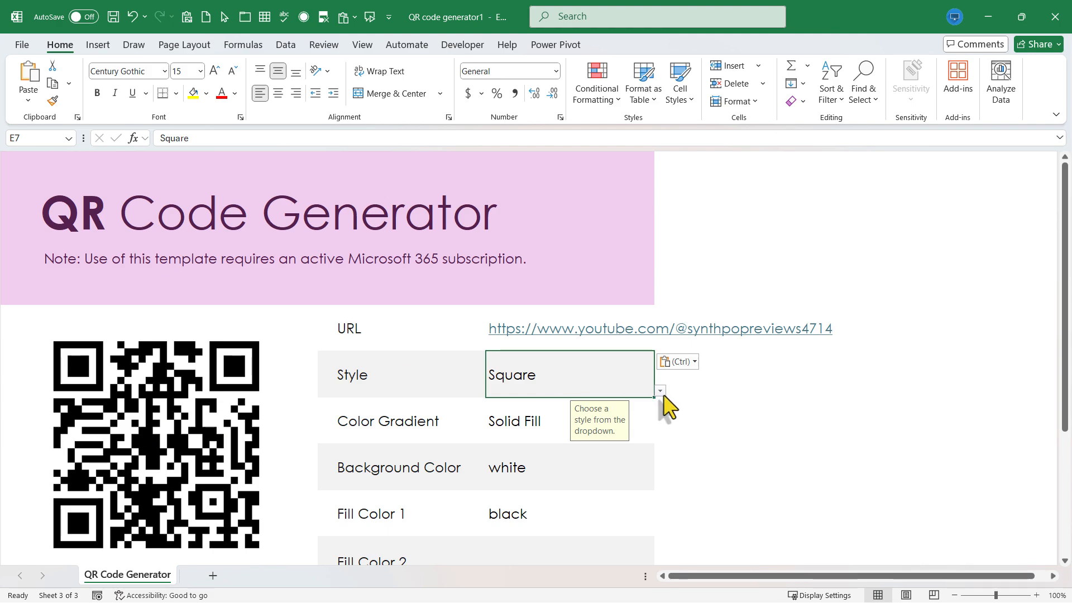
Set the QR code Style in E7 to Horizontal Bars, after trying Circle.
{"action": "left_click", "coordinate": [658, 391]}
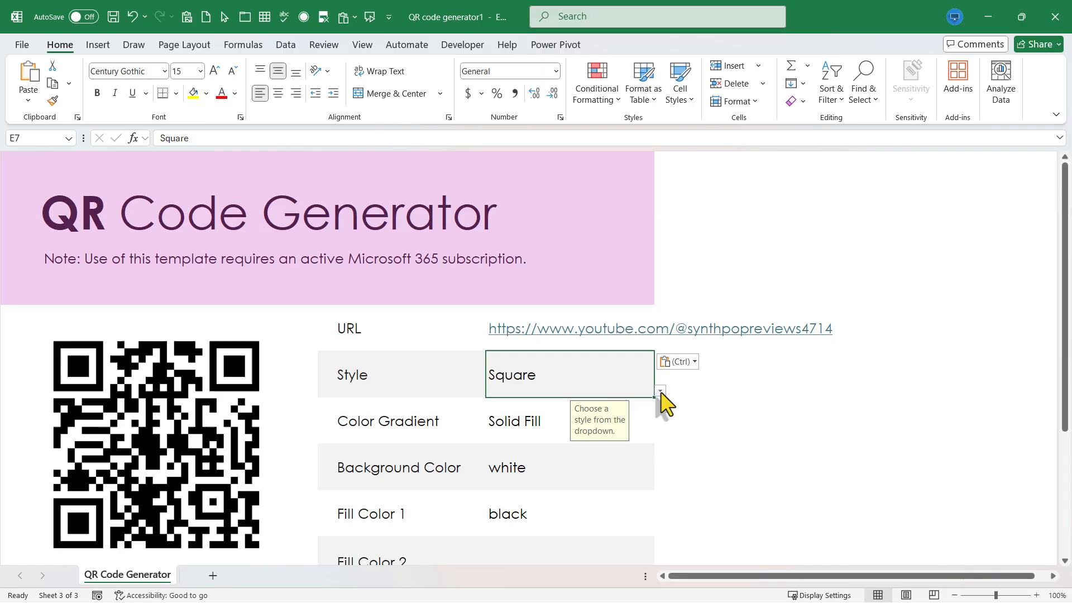
{"action": "left_click", "coordinate": [658, 390]}
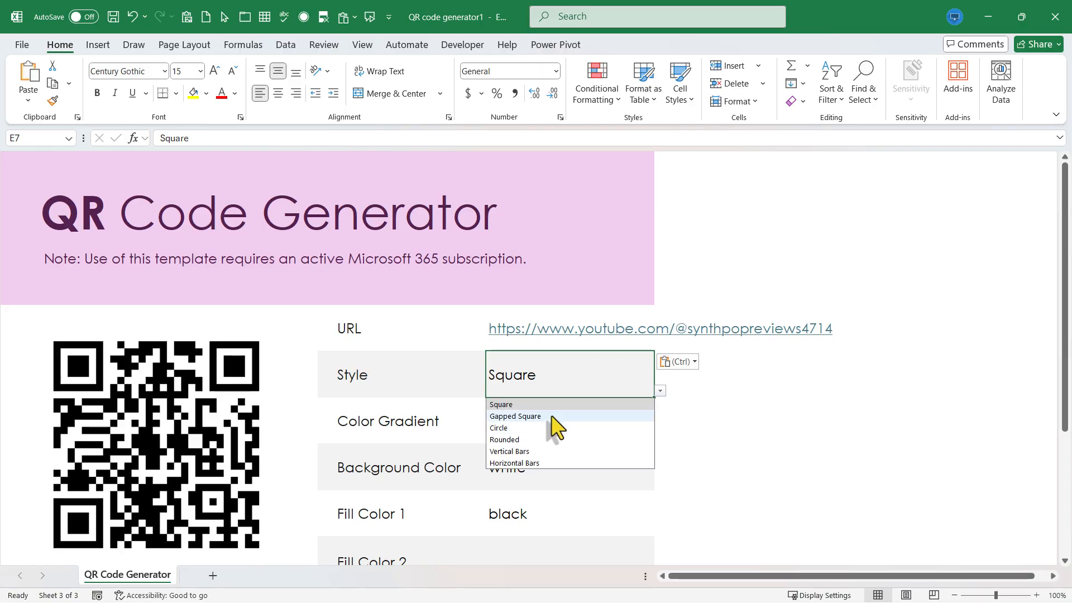
{"action": "left_click", "coordinate": [514, 416]}
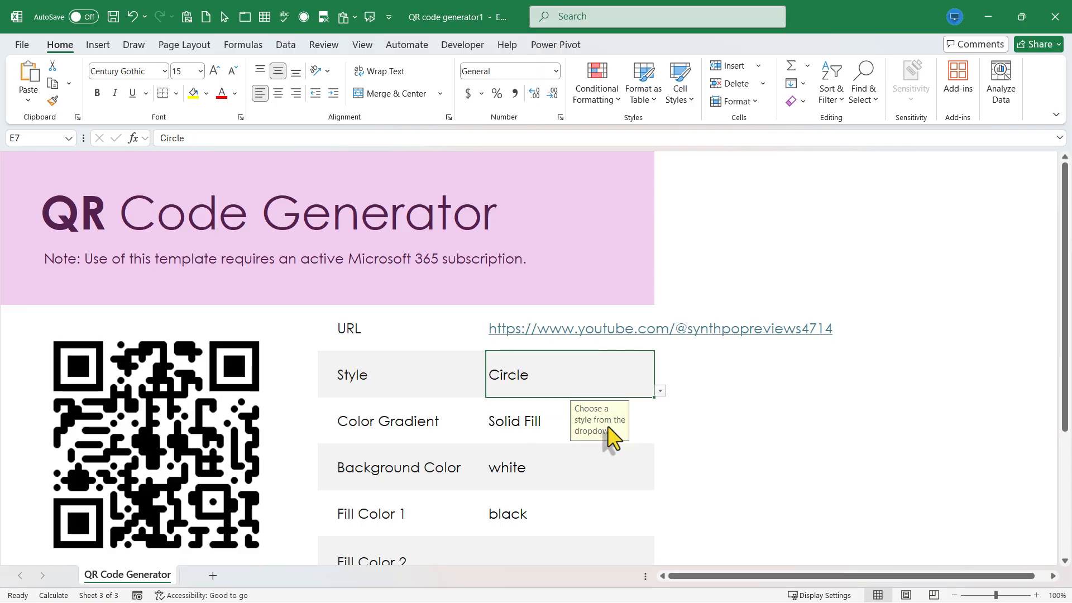
{"action": "left_click", "coordinate": [657, 390]}
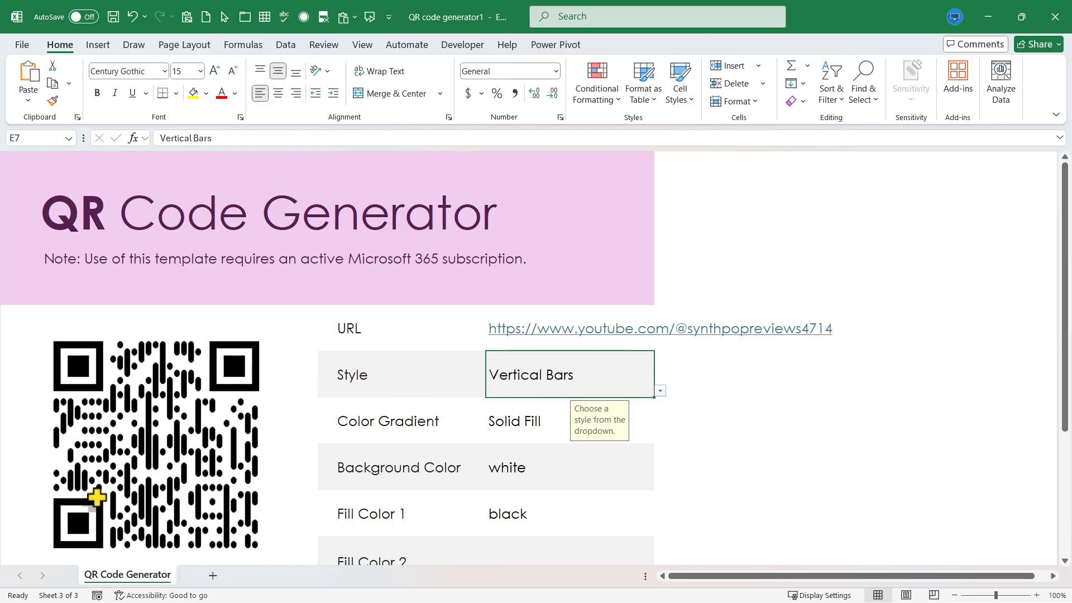
{"action": "left_click", "coordinate": [658, 391]}
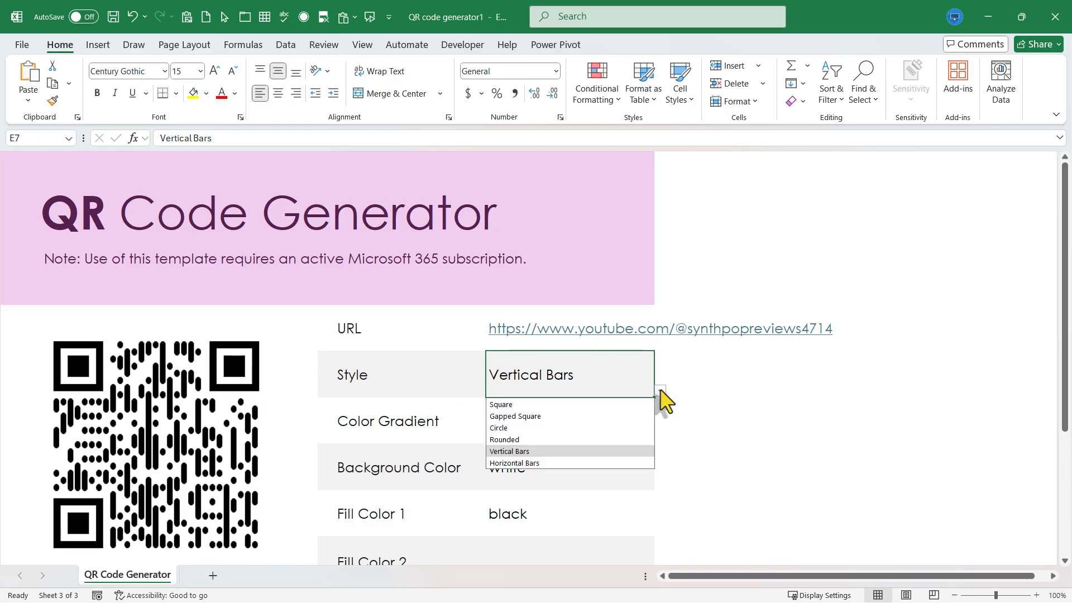
{"action": "left_click", "coordinate": [514, 463]}
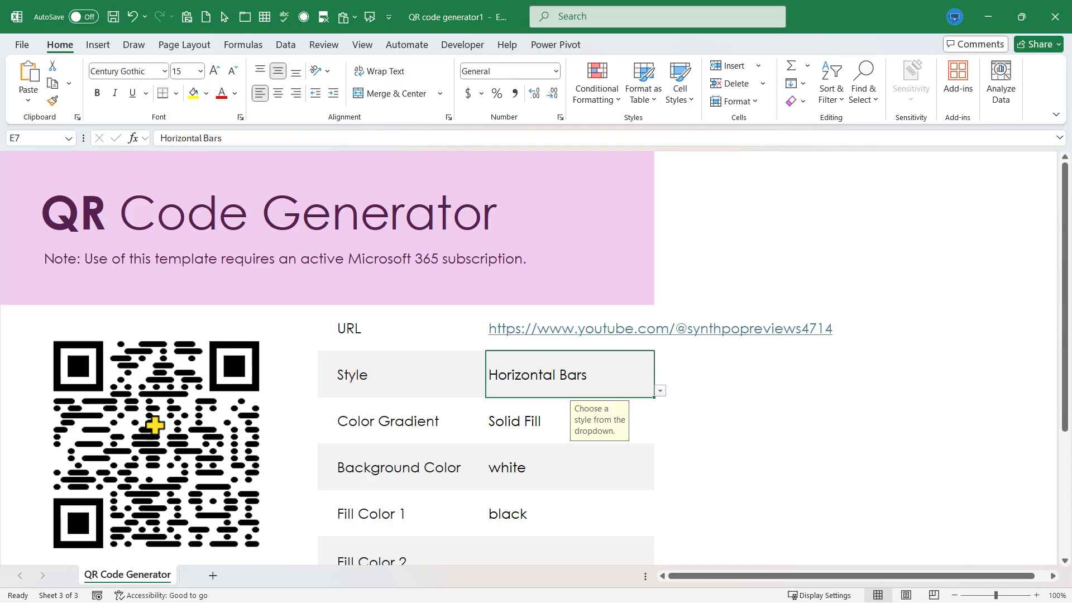
{"action": "mouse_move", "coordinate": [673, 381]}
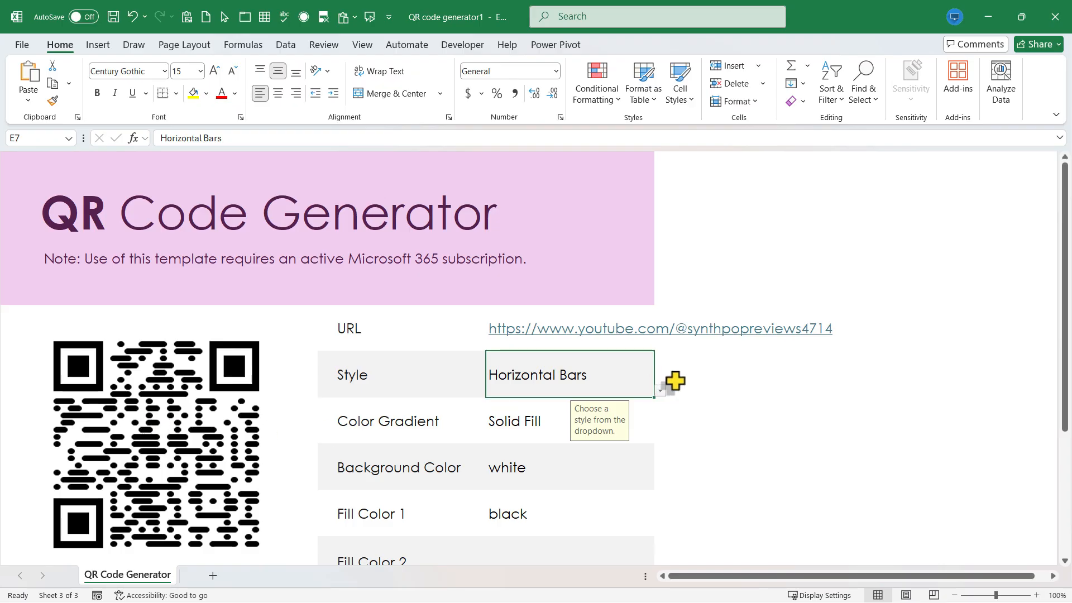
{"action": "mouse_move", "coordinate": [664, 401]}
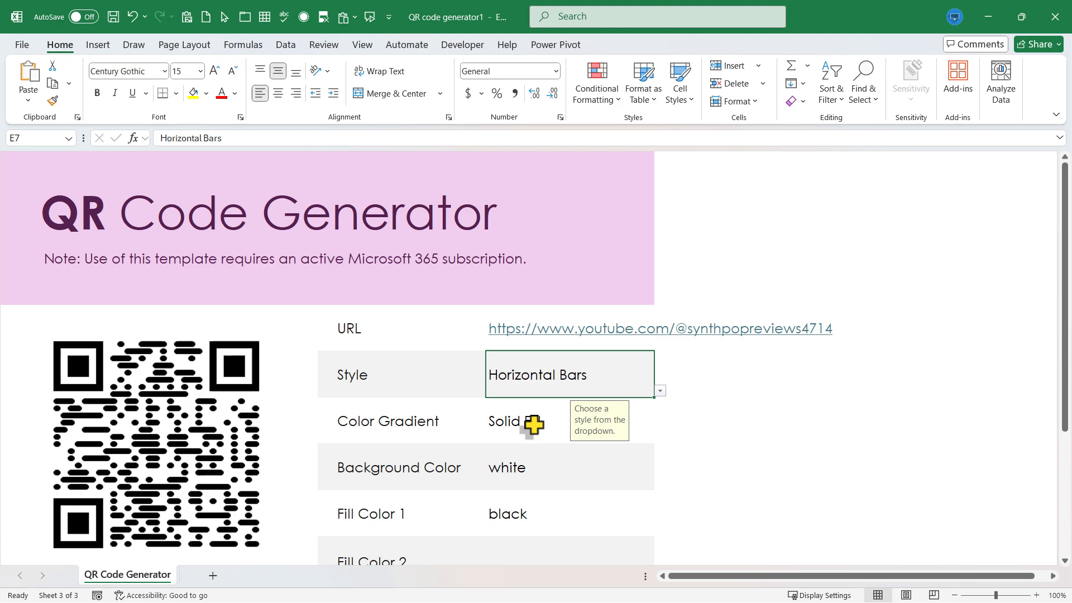
{"action": "left_click", "coordinate": [567, 421]}
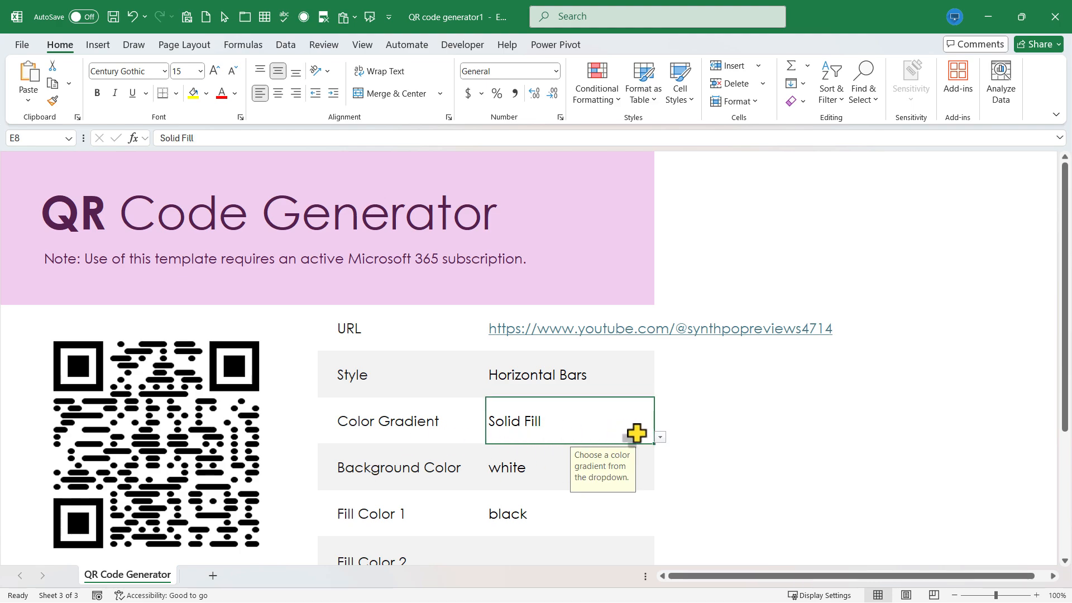
{"action": "left_click", "coordinate": [657, 436]}
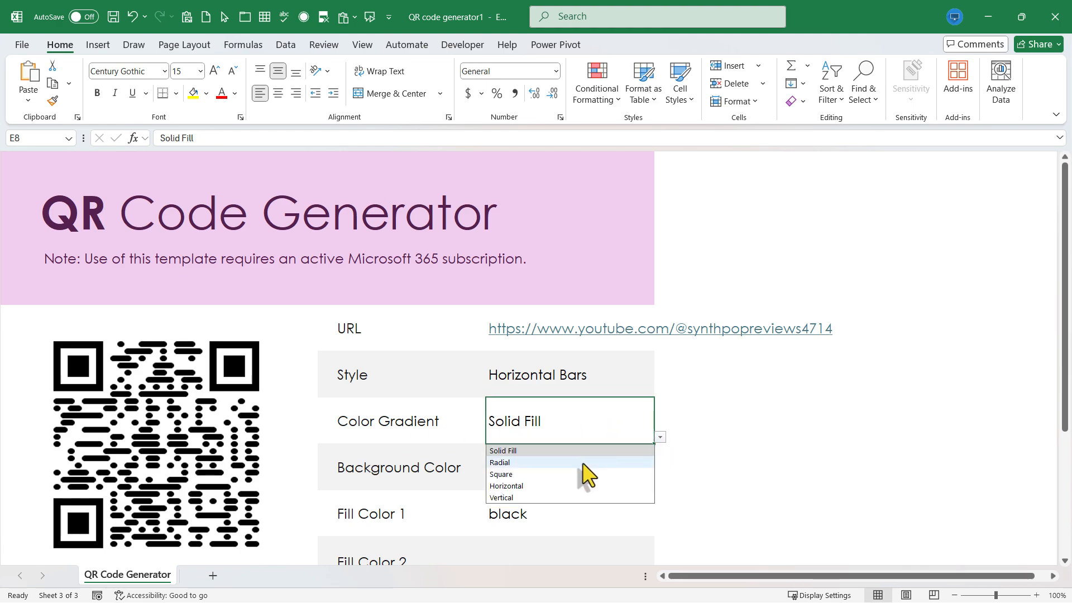
{"action": "left_click", "coordinate": [500, 463]}
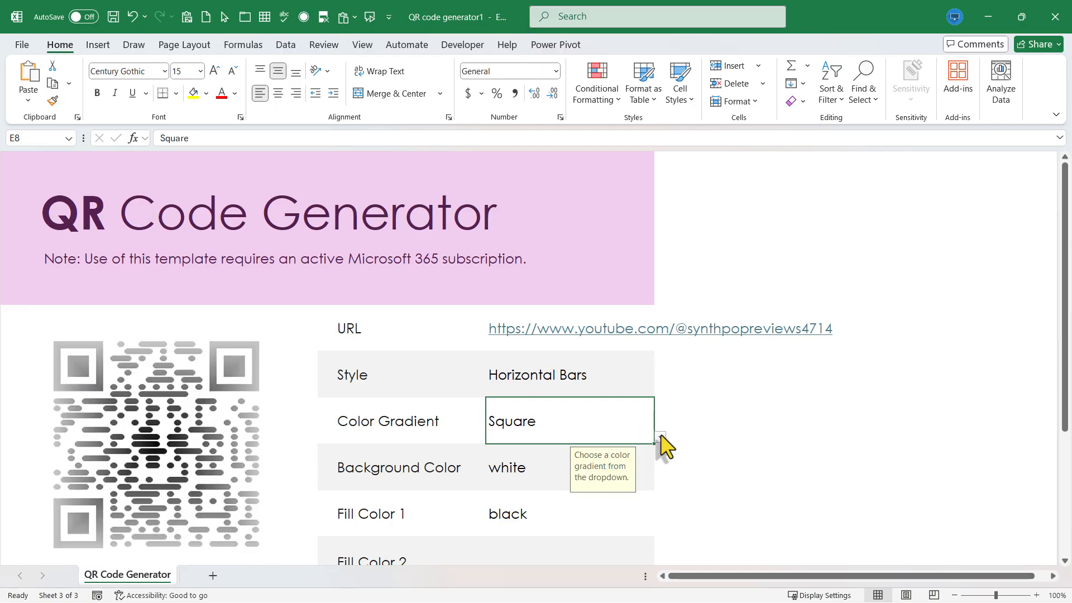
{"action": "left_click", "coordinate": [658, 437]}
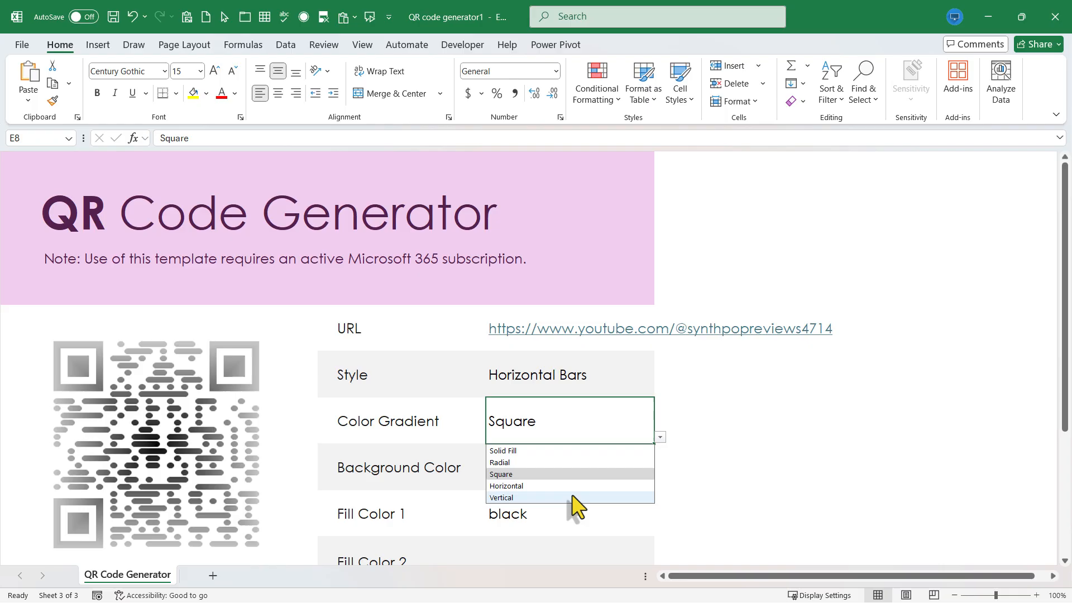
{"action": "left_click", "coordinate": [501, 497]}
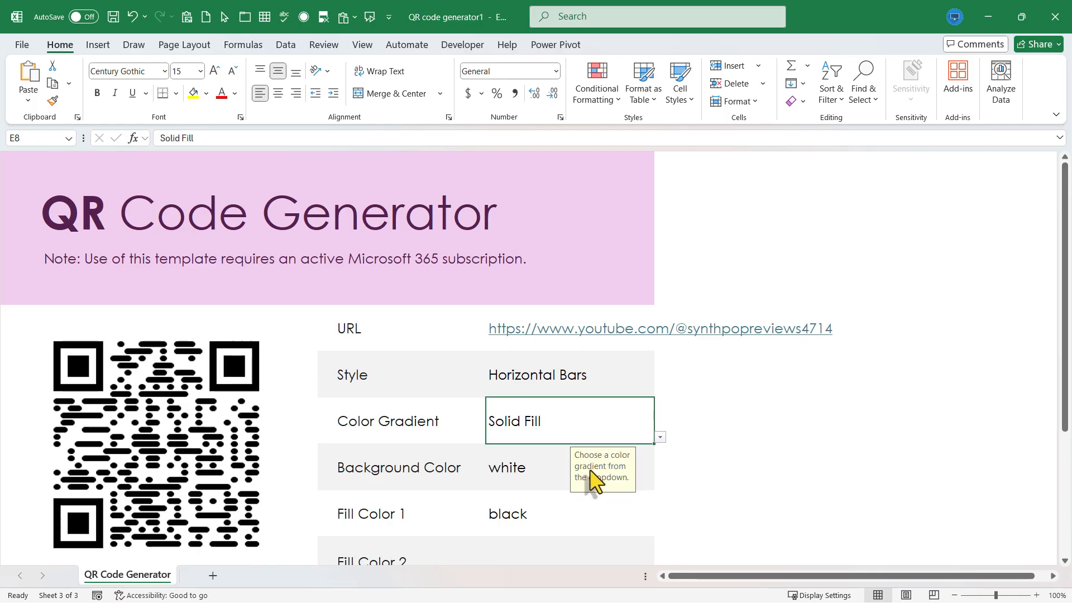
{"action": "left_click", "coordinate": [567, 466]}
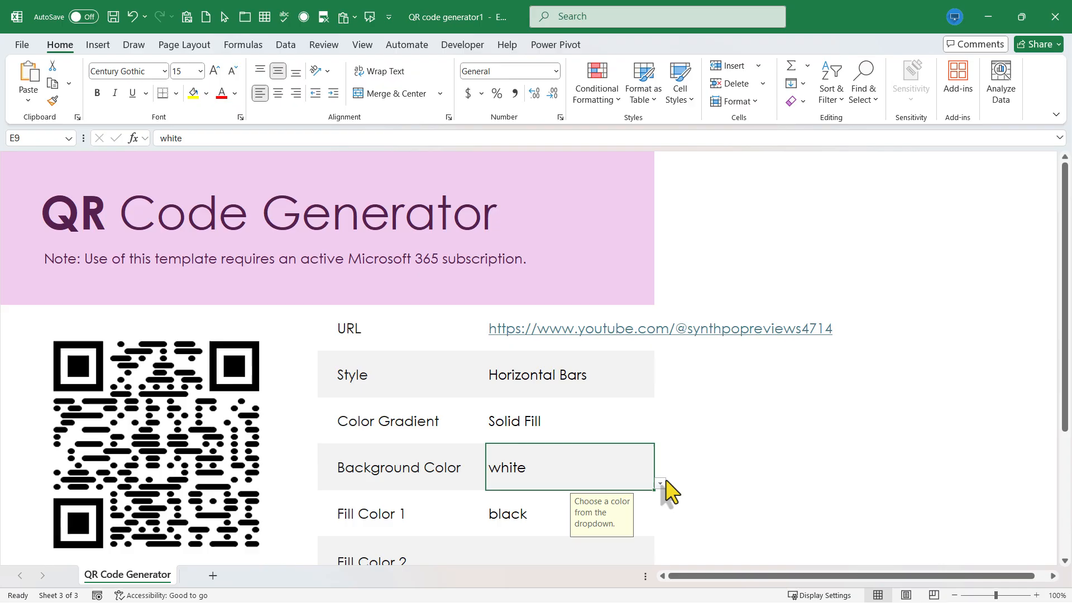
Set the Background Color to orange, after briefly trying green.
{"action": "left_click", "coordinate": [658, 485]}
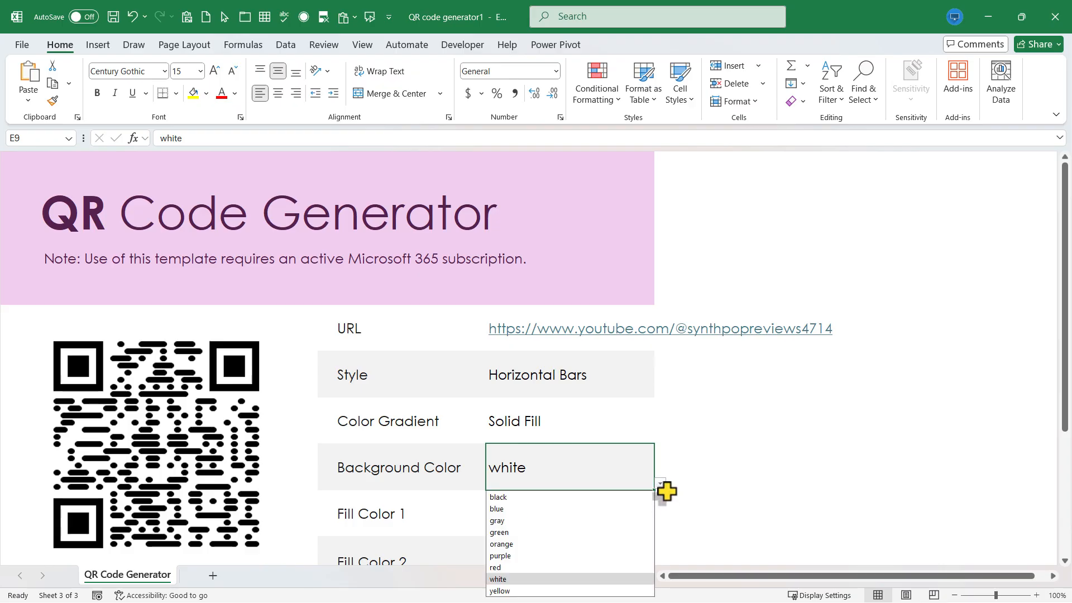
{"action": "left_click", "coordinate": [499, 532]}
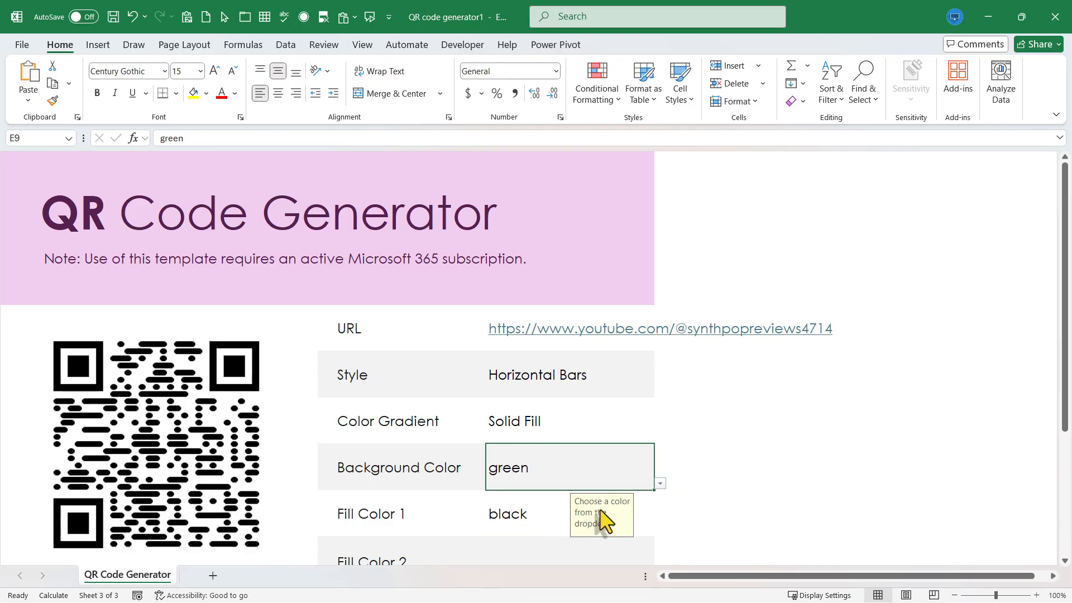
{"action": "left_click", "coordinate": [657, 483]}
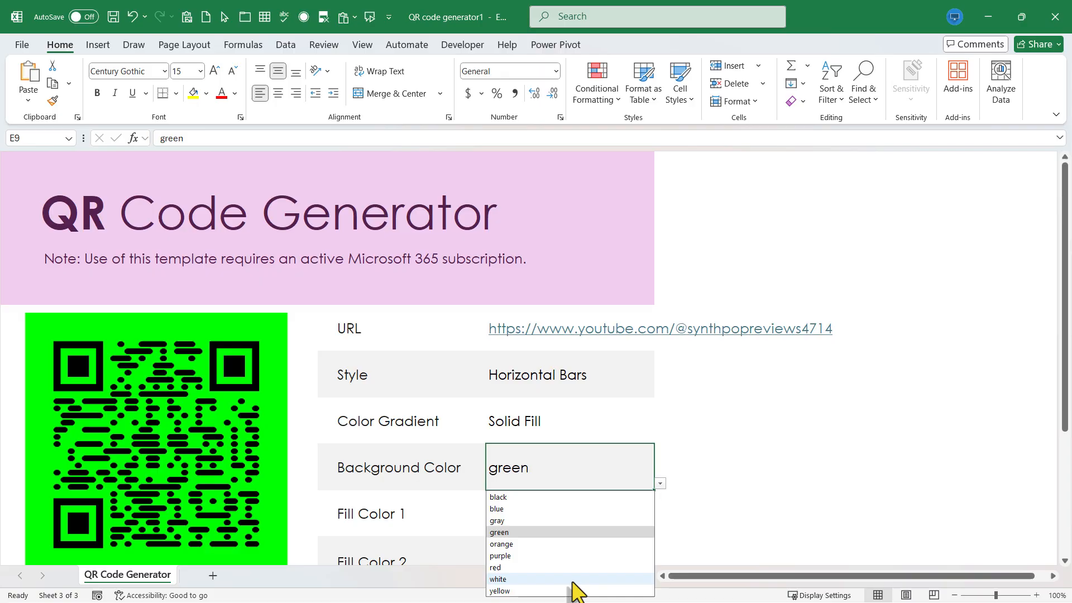
{"action": "left_click", "coordinate": [501, 543]}
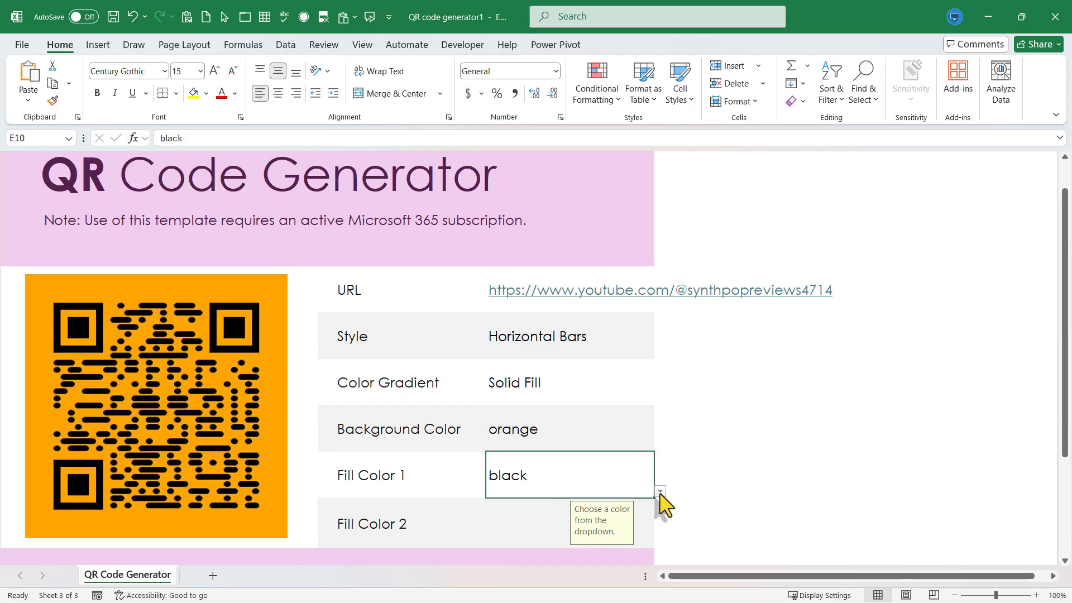
Set Fill Color 1 to blue, after trying red.
{"action": "type", "text": "red"}
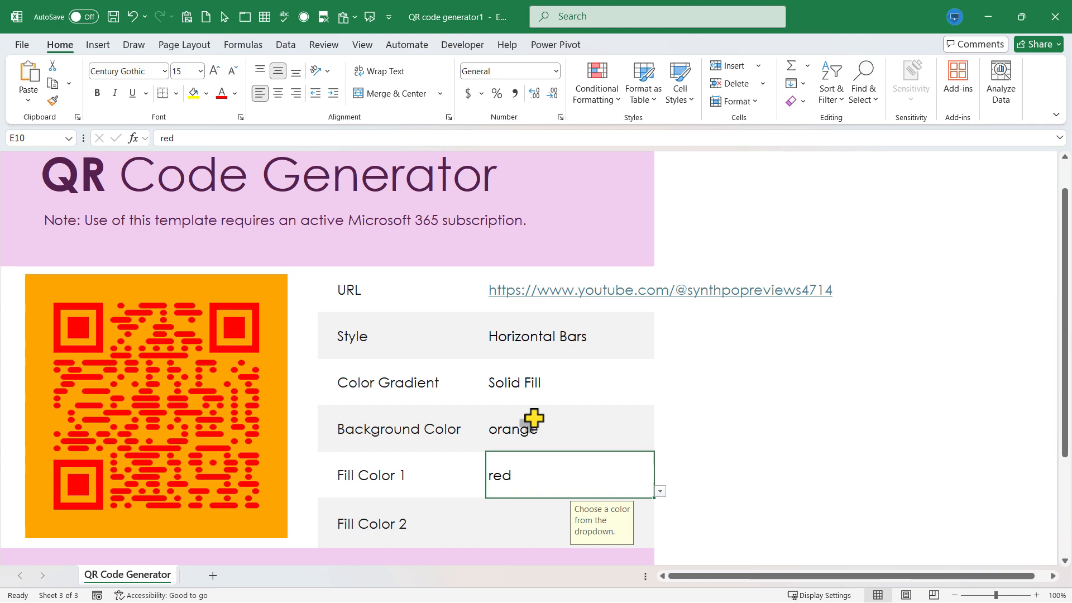
{"action": "left_click", "coordinate": [497, 375]}
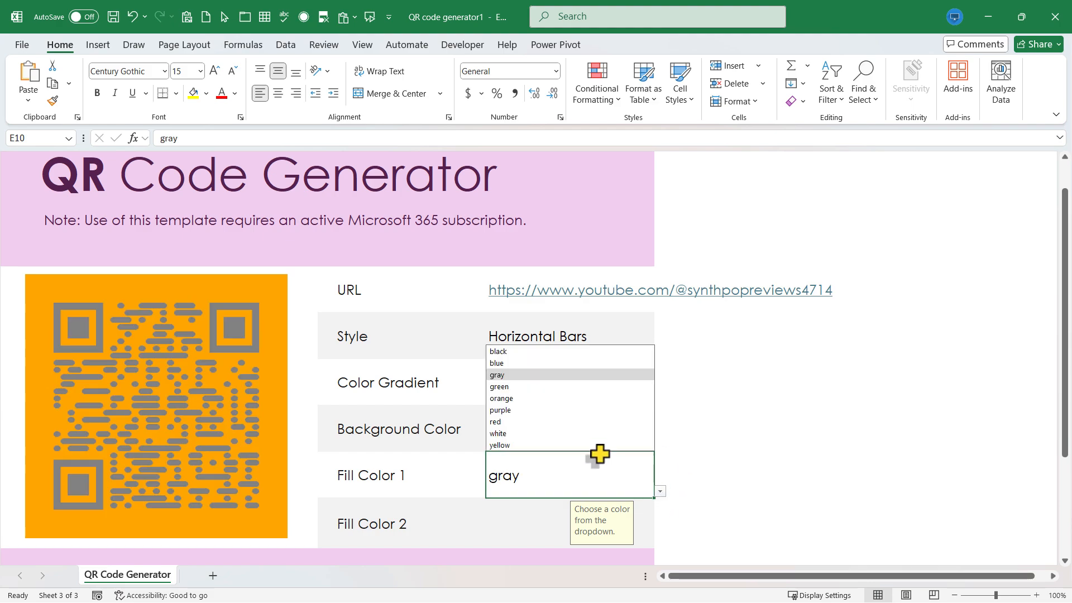
{"action": "left_click", "coordinate": [497, 363]}
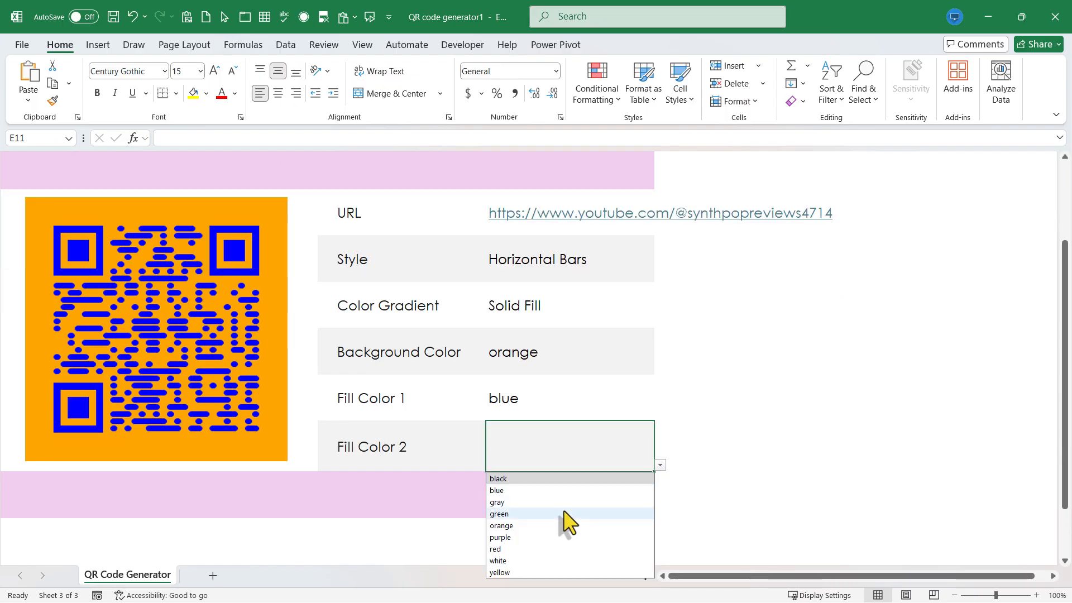
{"action": "mouse_move", "coordinate": [551, 565]}
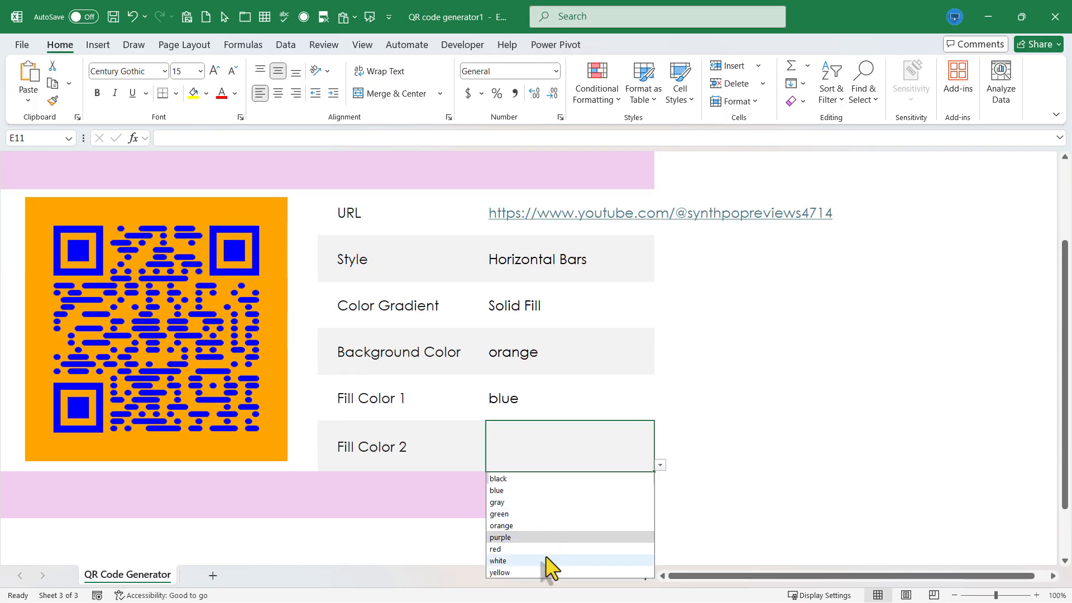
Choose white as the QR code's Fill Color 2.
{"action": "left_click", "coordinate": [498, 560]}
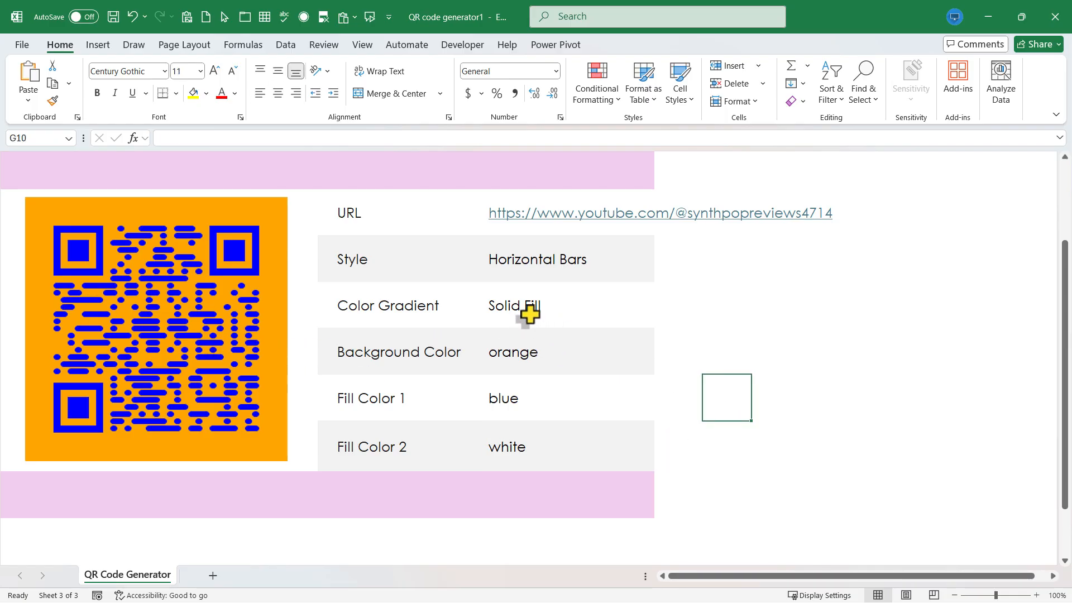
{"action": "left_click", "coordinate": [533, 304]}
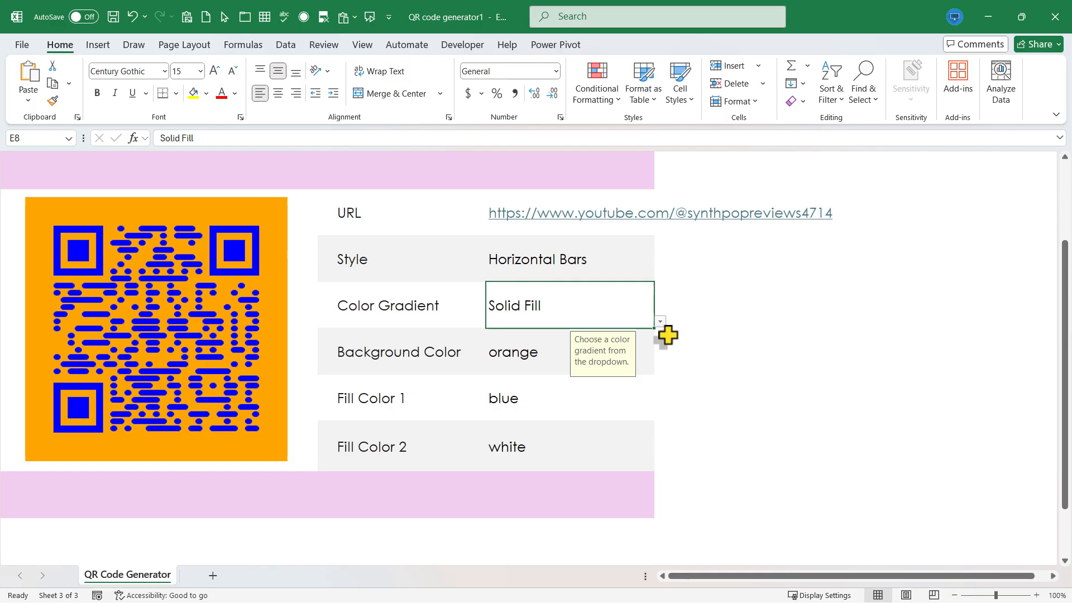
{"action": "left_click", "coordinate": [657, 321]}
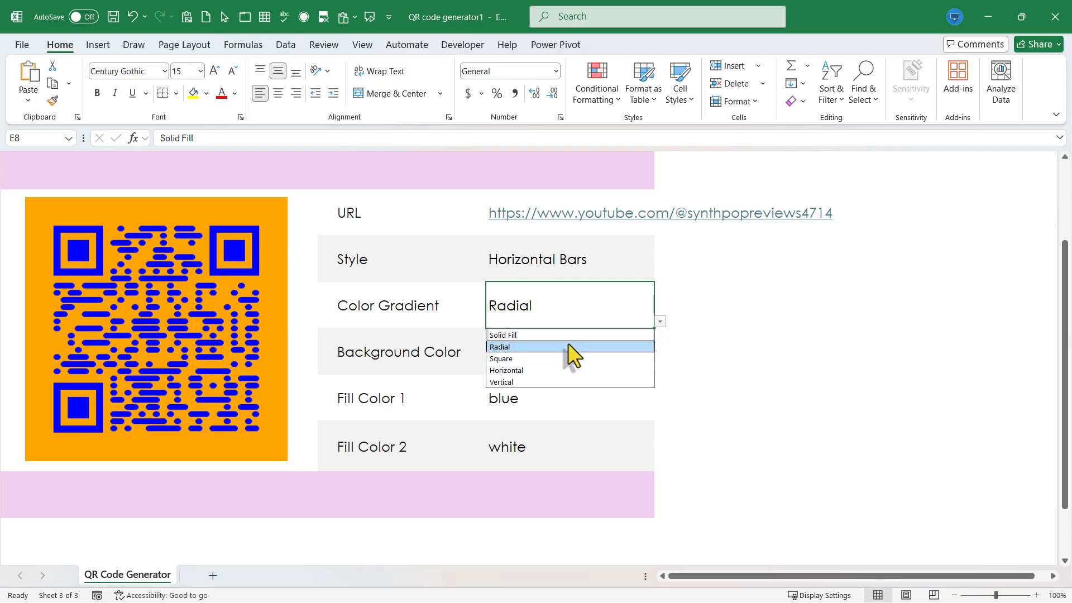
{"action": "left_click", "coordinate": [499, 346]}
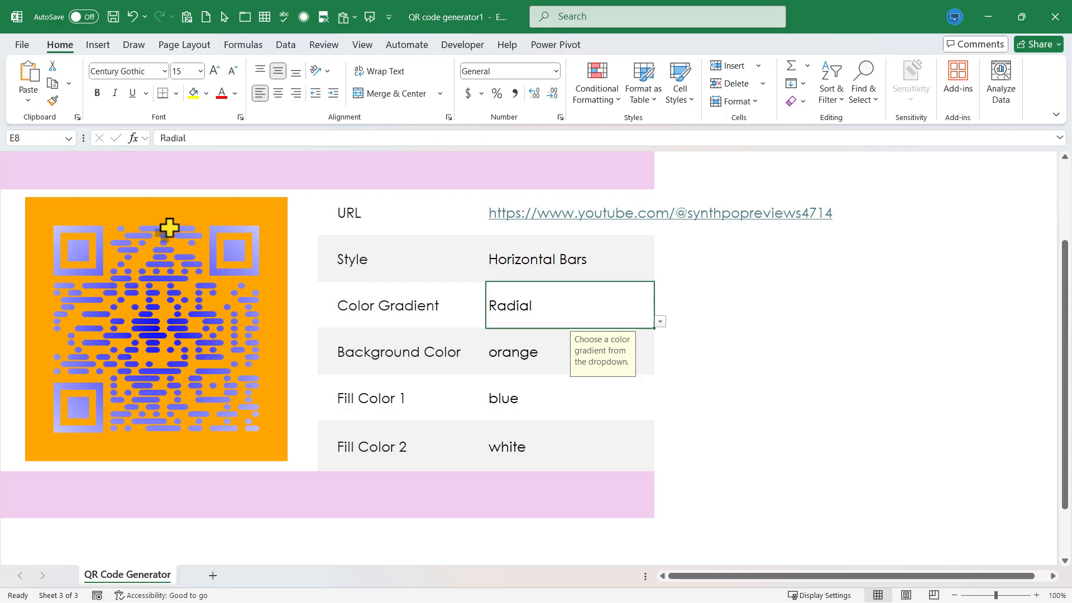
{"action": "mouse_move", "coordinate": [539, 313]}
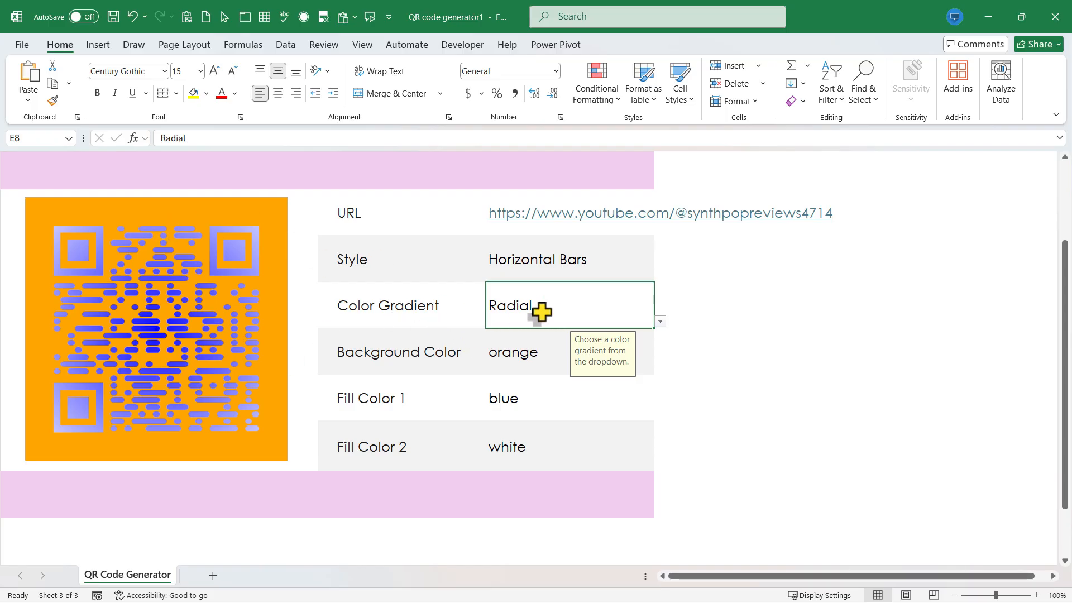
{"action": "mouse_move", "coordinate": [499, 320]}
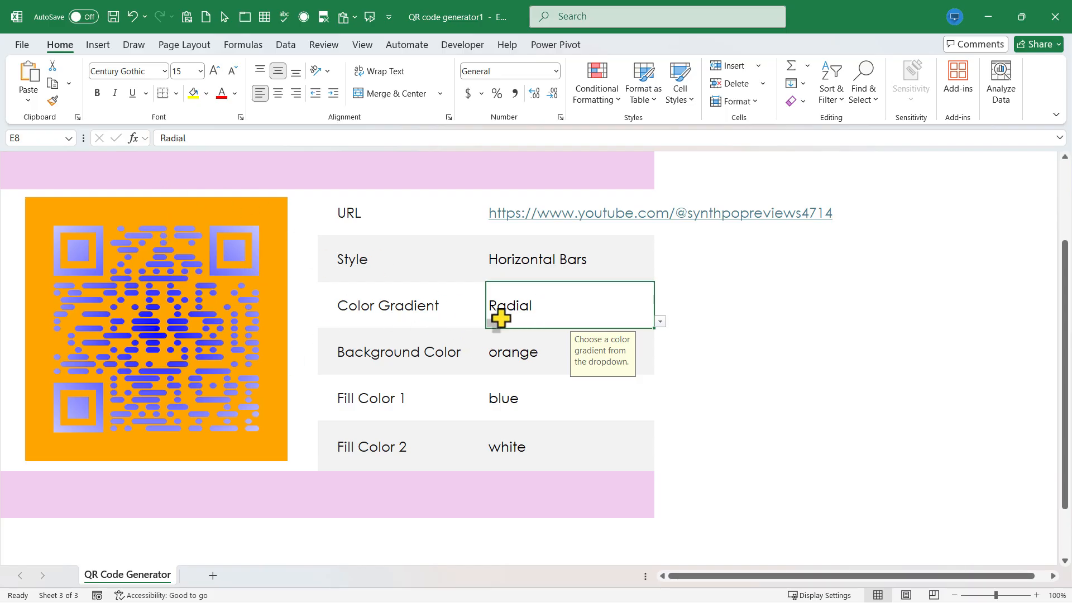
{"action": "mouse_move", "coordinate": [462, 398]}
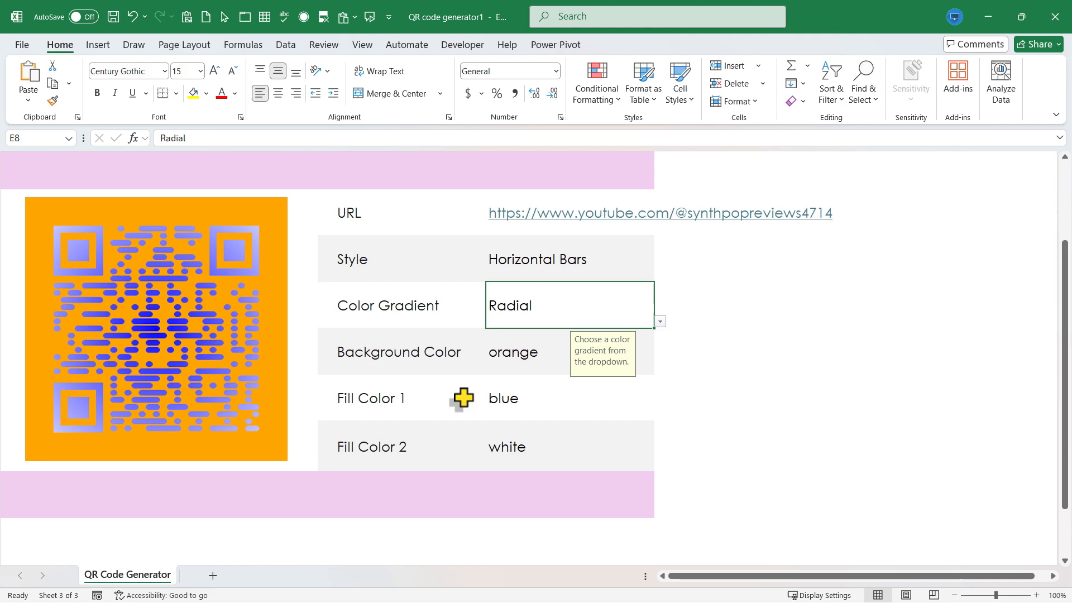
{"action": "mouse_move", "coordinate": [542, 402]}
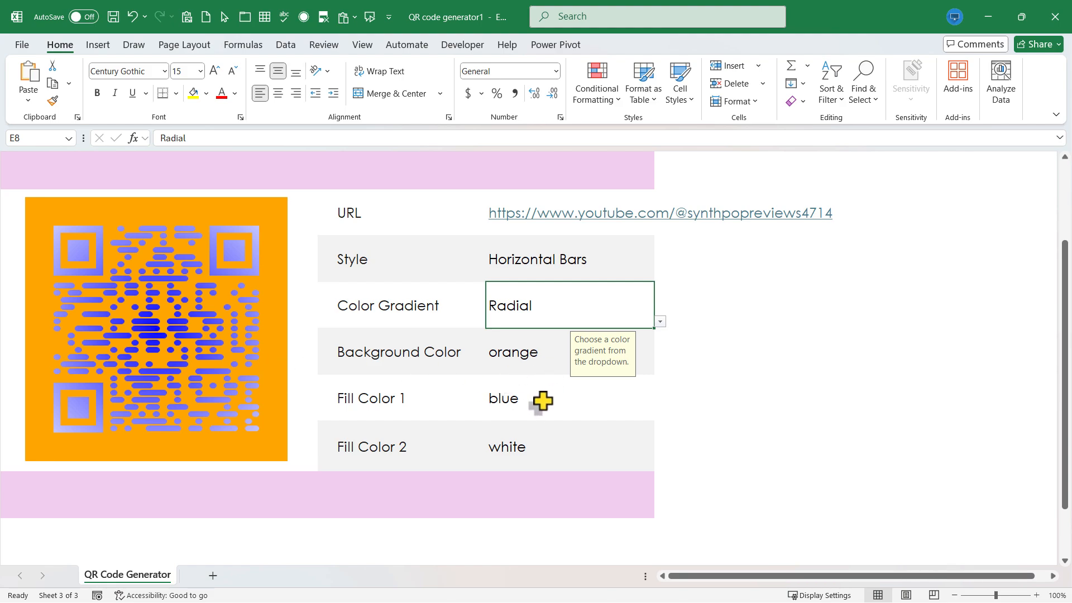
{"action": "mouse_move", "coordinate": [532, 457]}
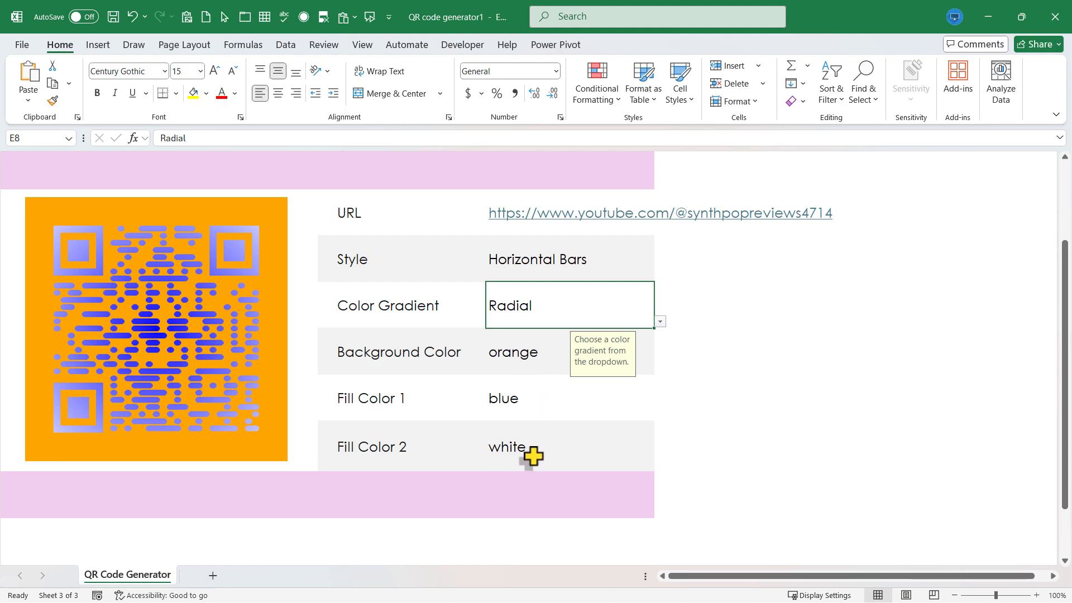
{"action": "left_click", "coordinate": [658, 321]}
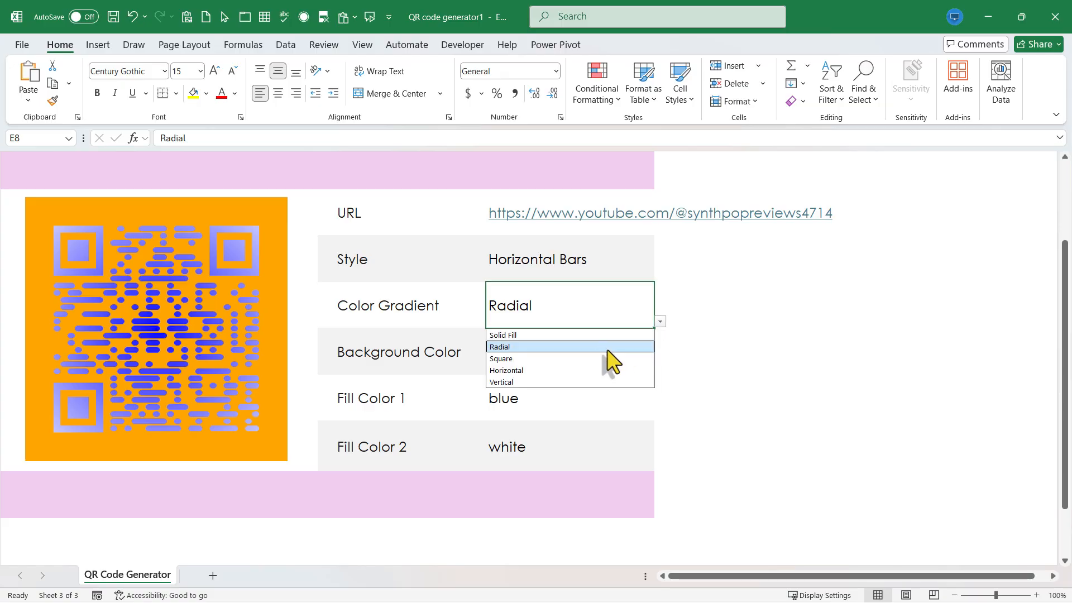
{"action": "left_click", "coordinate": [503, 335]}
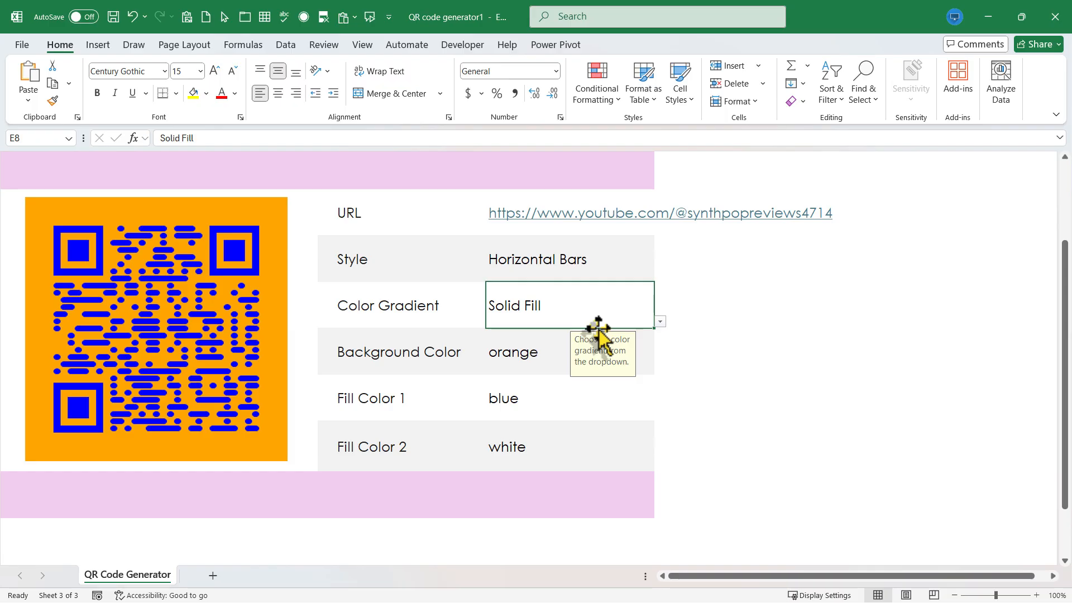
{"action": "mouse_move", "coordinate": [228, 340]}
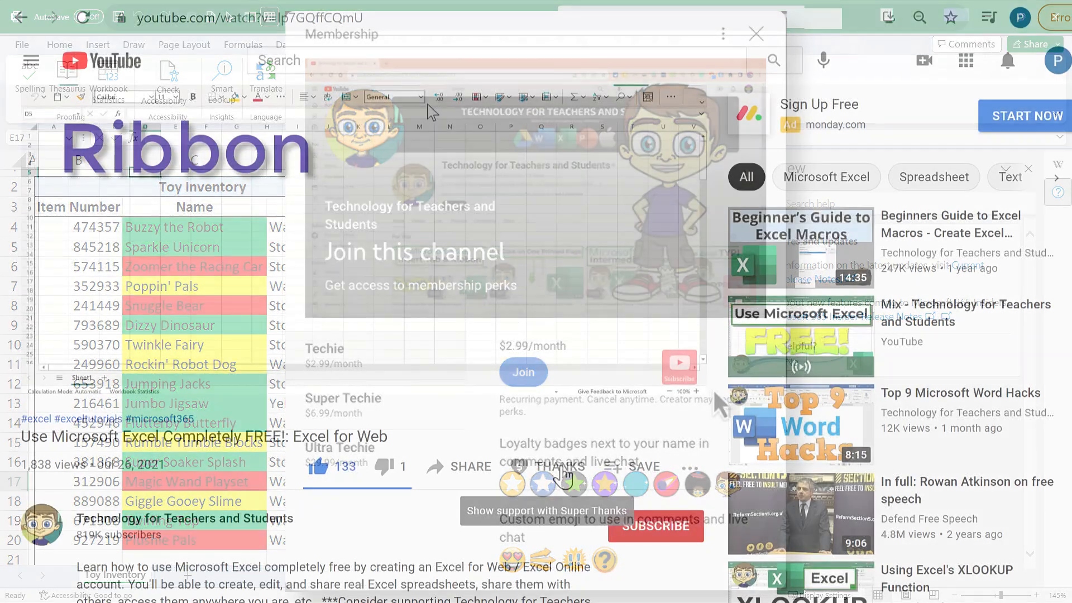
Open the YouTube video's Super Thanks dialog with $2–$50 tip options.
{"action": "left_click", "coordinate": [560, 470]}
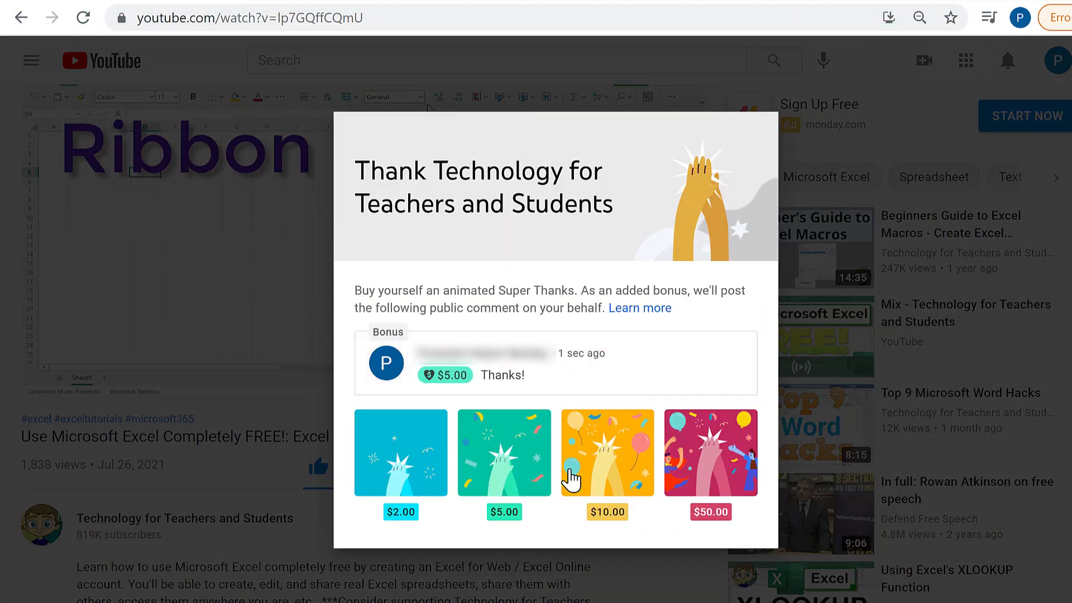